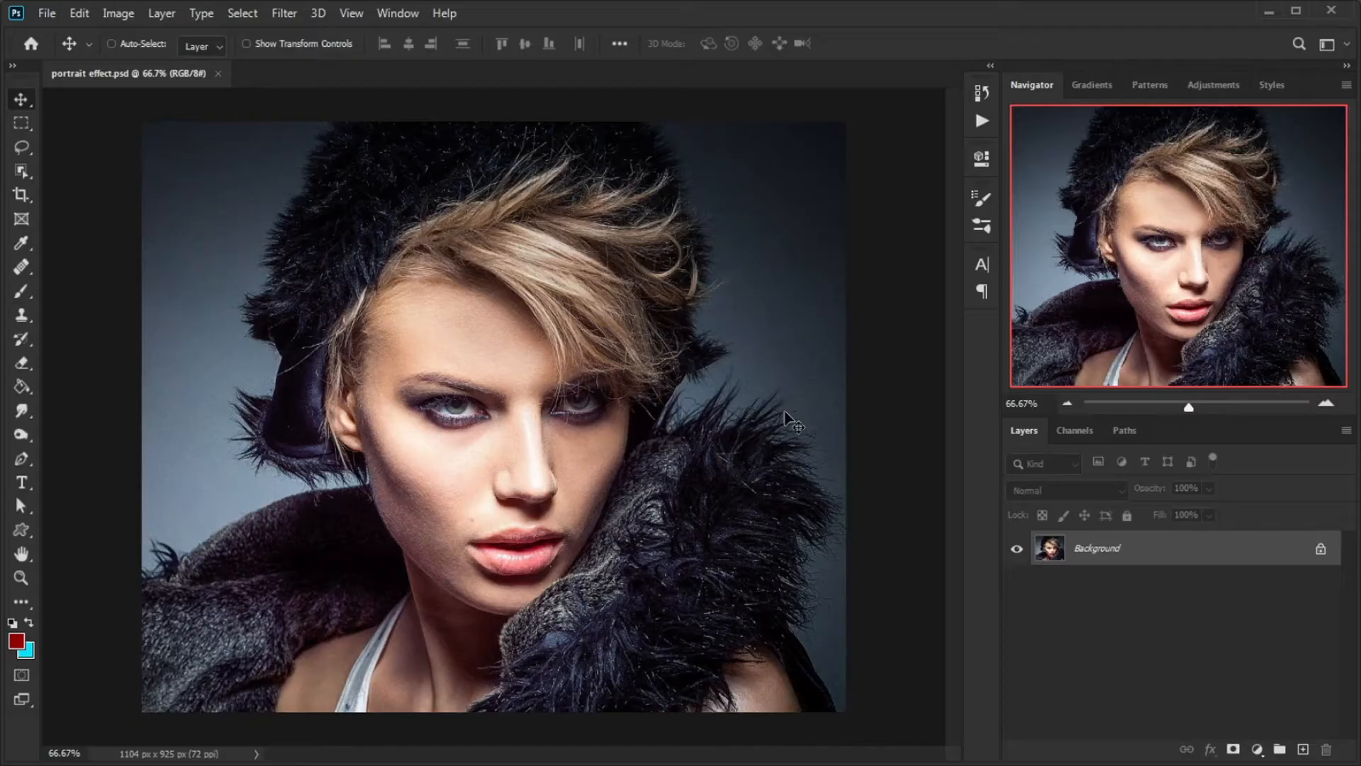
- Convert the Background to a smart object, then apply Black & White and a darkening Curves adjustment
{"action": "right_click", "coordinate": [1096, 548]}
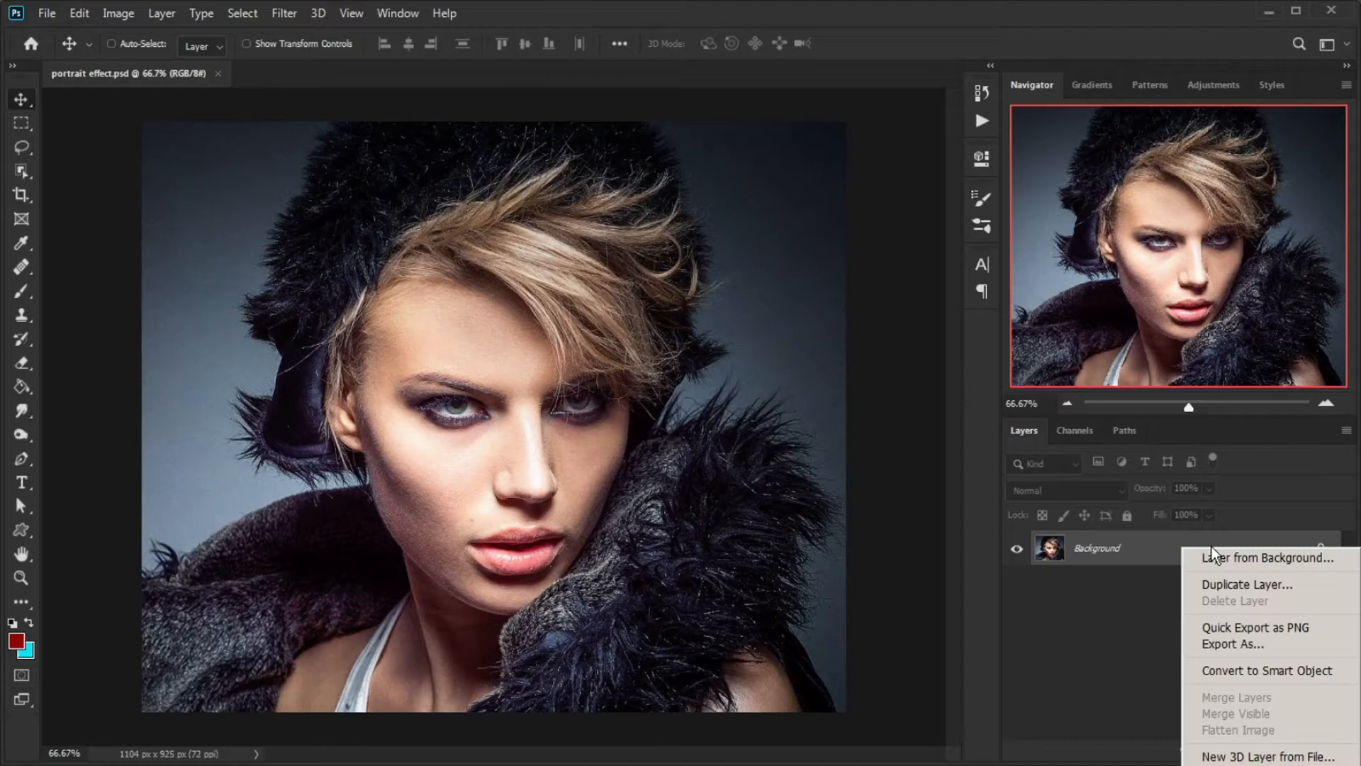
{"action": "left_click", "coordinate": [1266, 557]}
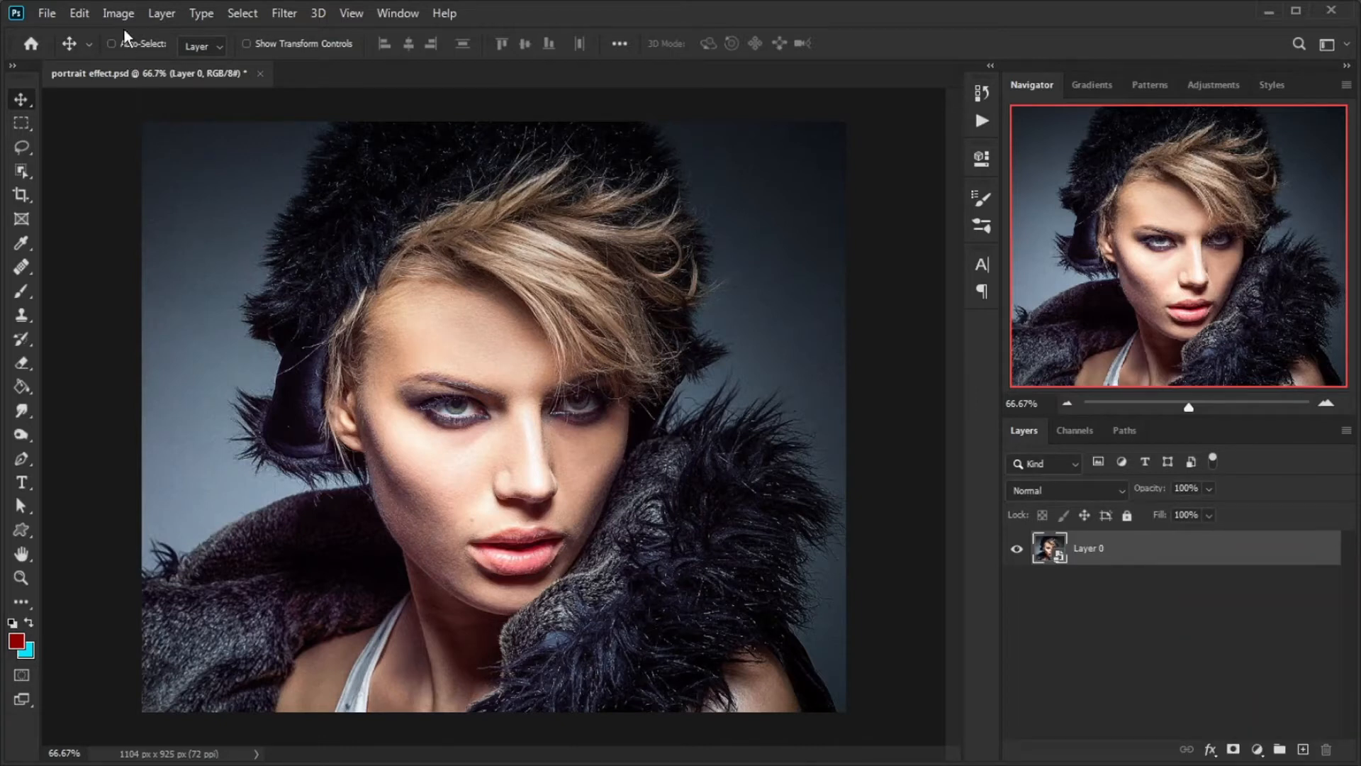
{"action": "left_click", "coordinate": [118, 12]}
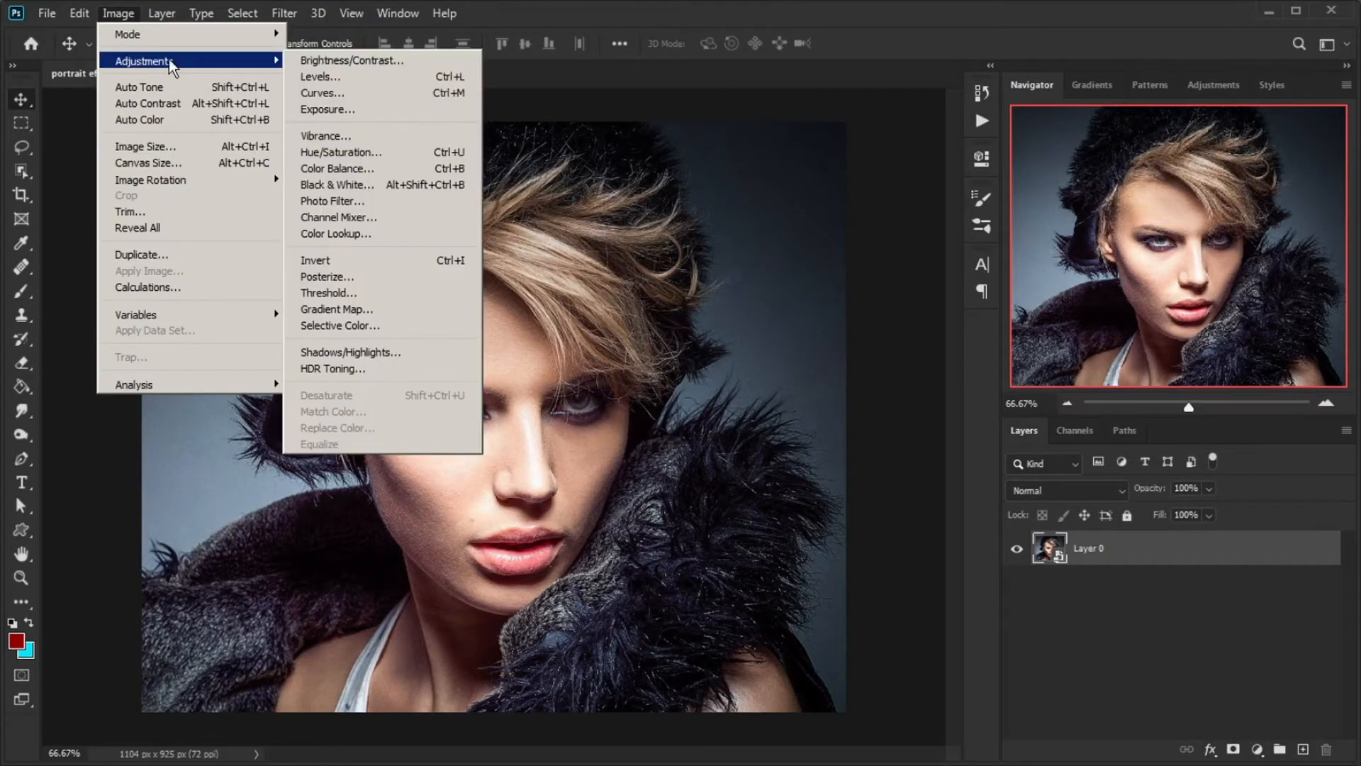
{"action": "left_click", "coordinate": [337, 184]}
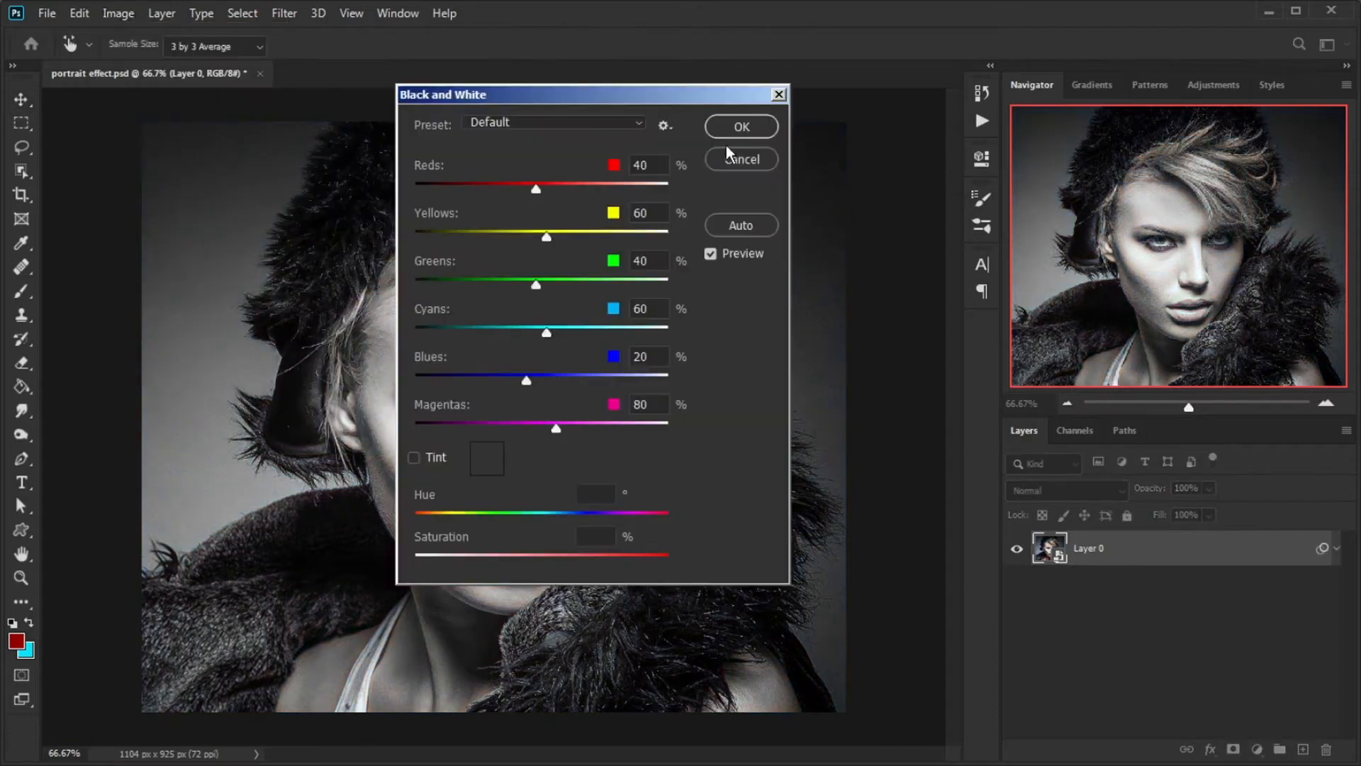
{"action": "left_click", "coordinate": [119, 12]}
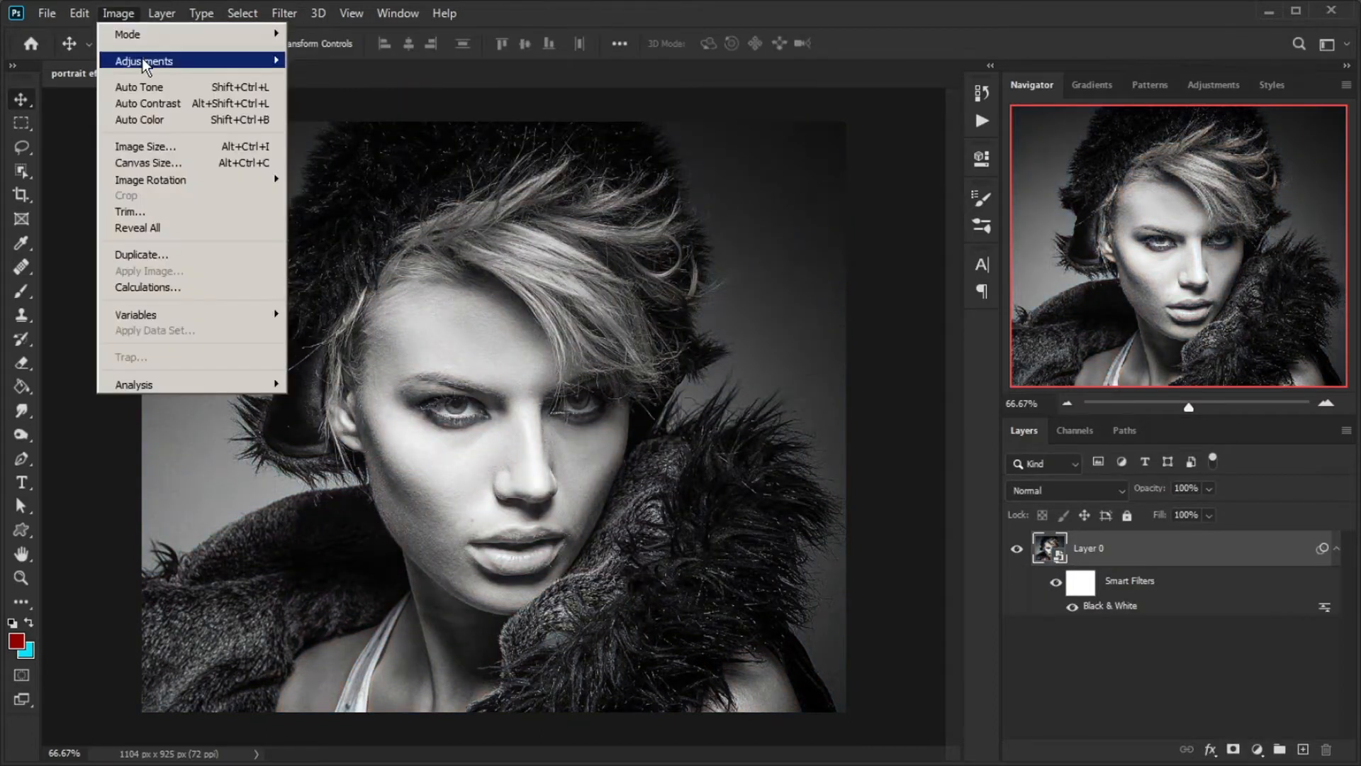
{"action": "left_click", "coordinate": [144, 61]}
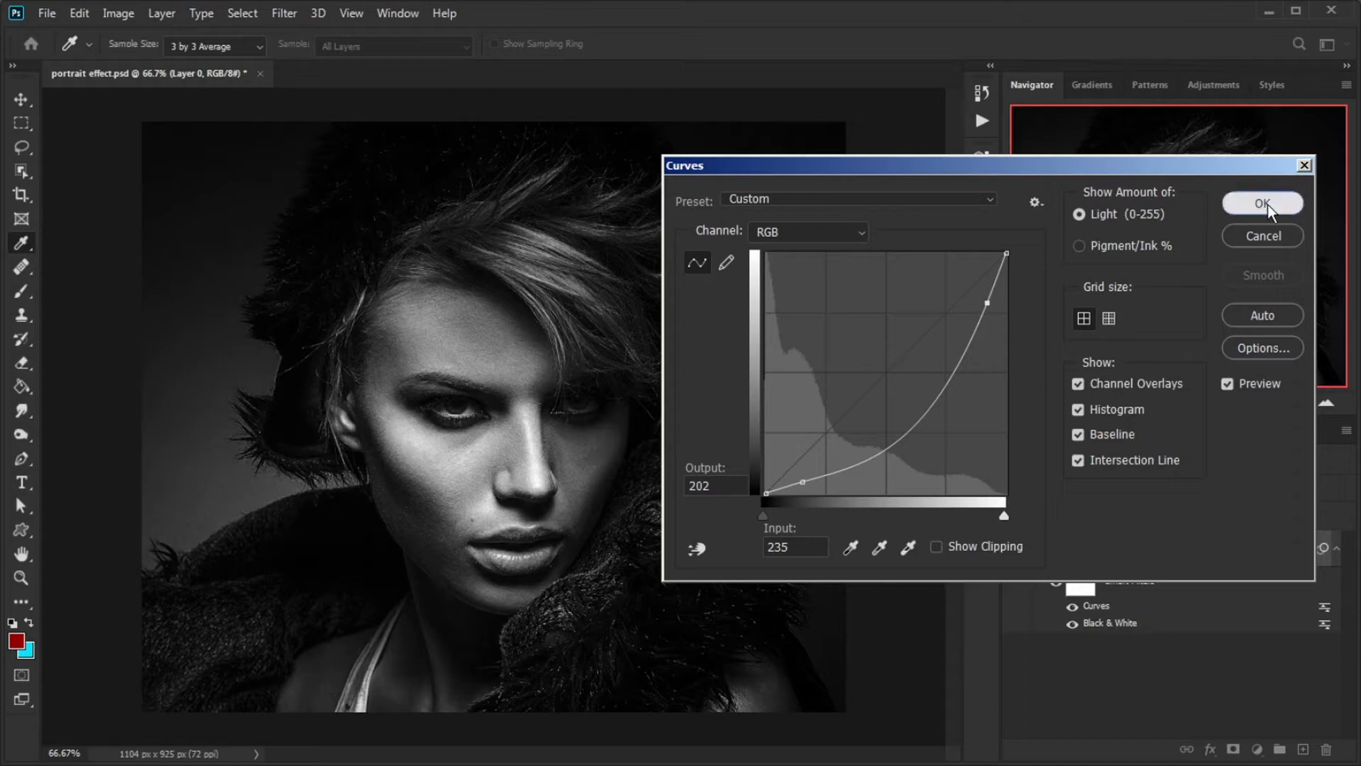
{"action": "left_click", "coordinate": [1261, 203]}
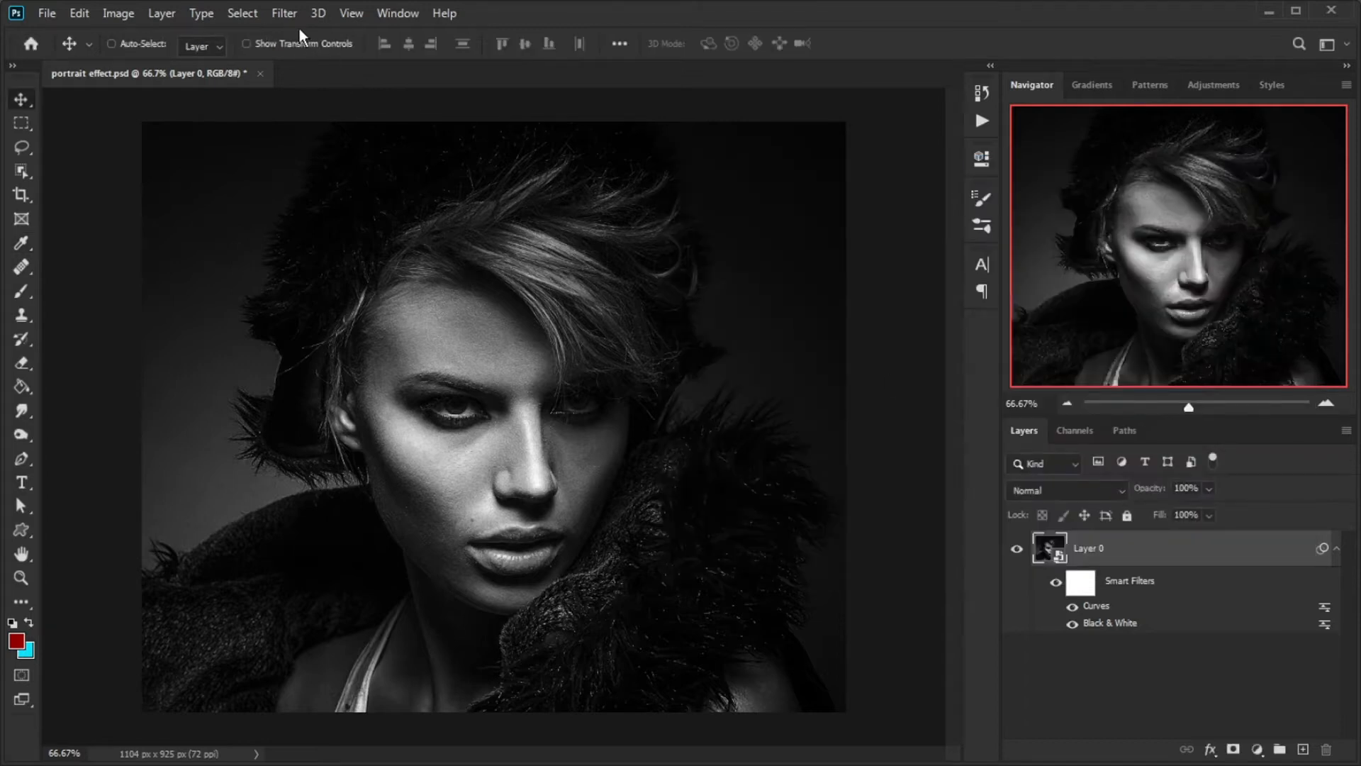
- Apply the Camera Raw Filter to Layer 0 from the Filter menu
{"action": "left_click", "coordinate": [283, 13]}
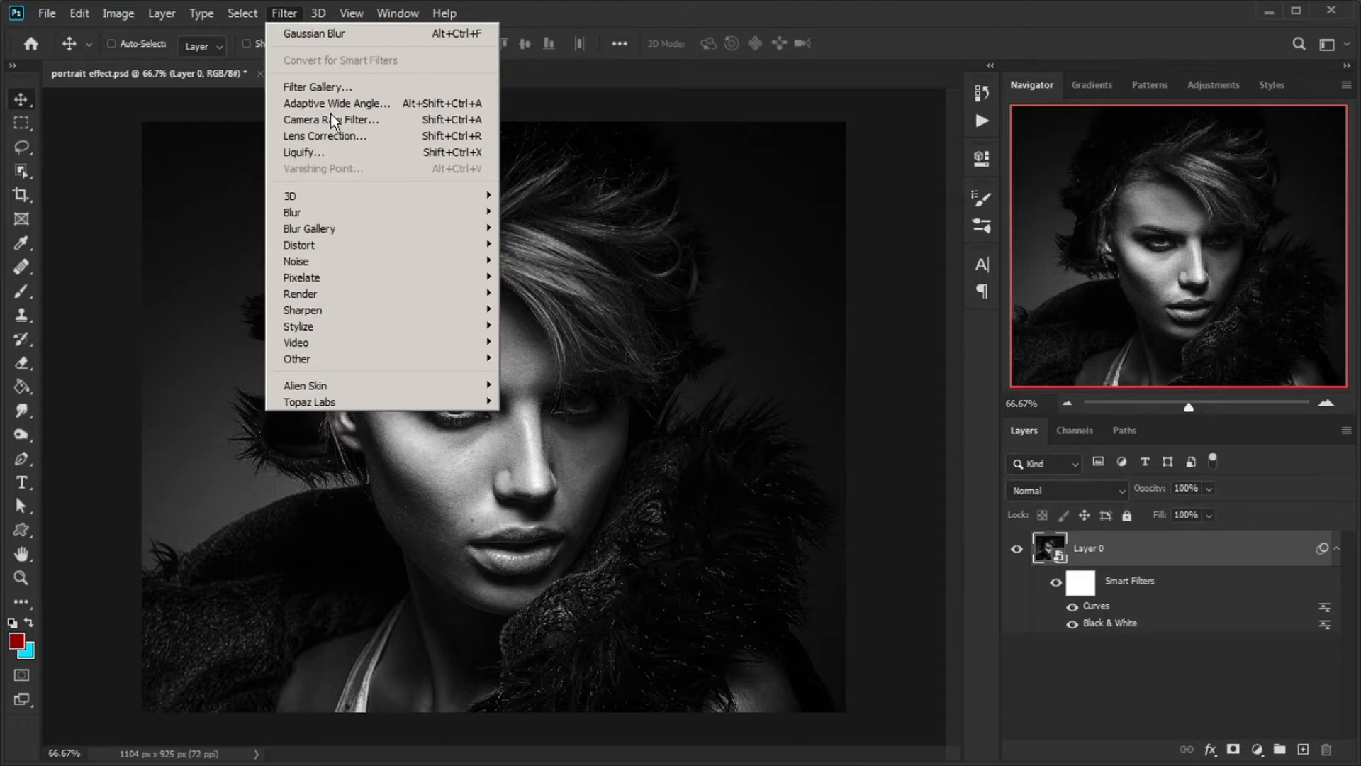
{"action": "left_click", "coordinate": [326, 119]}
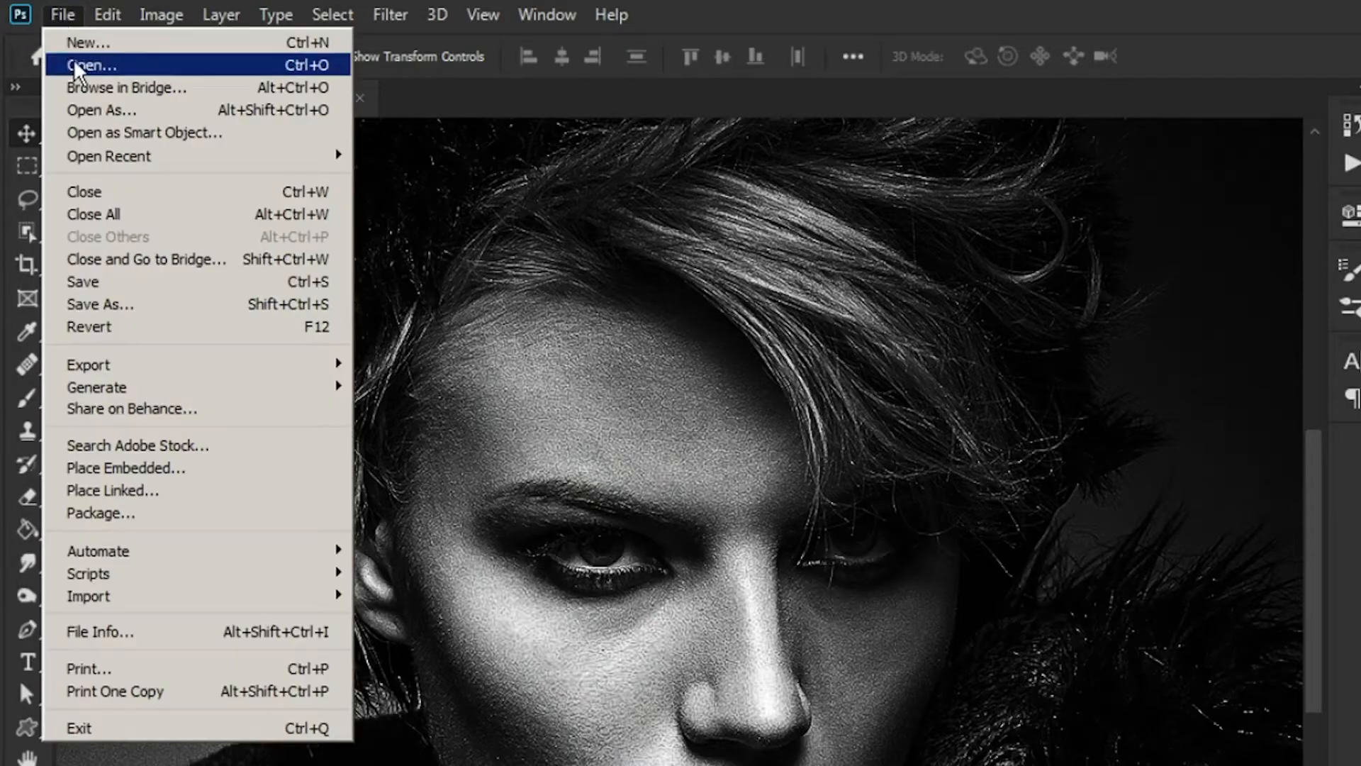
- Save as portrait effect.psd, duplicate the layer, and hide the copy with an inverted mask
{"action": "left_click", "coordinate": [99, 304]}
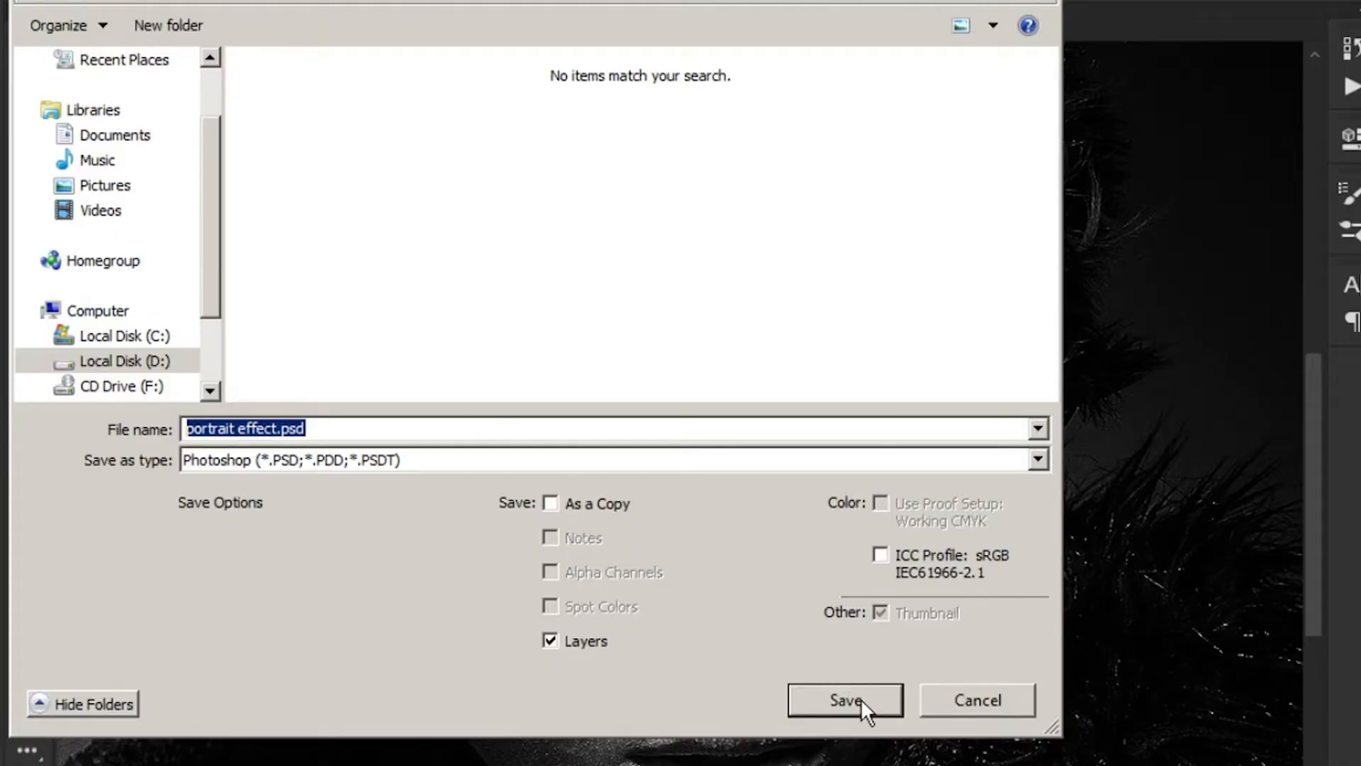
{"action": "left_click", "coordinate": [842, 699]}
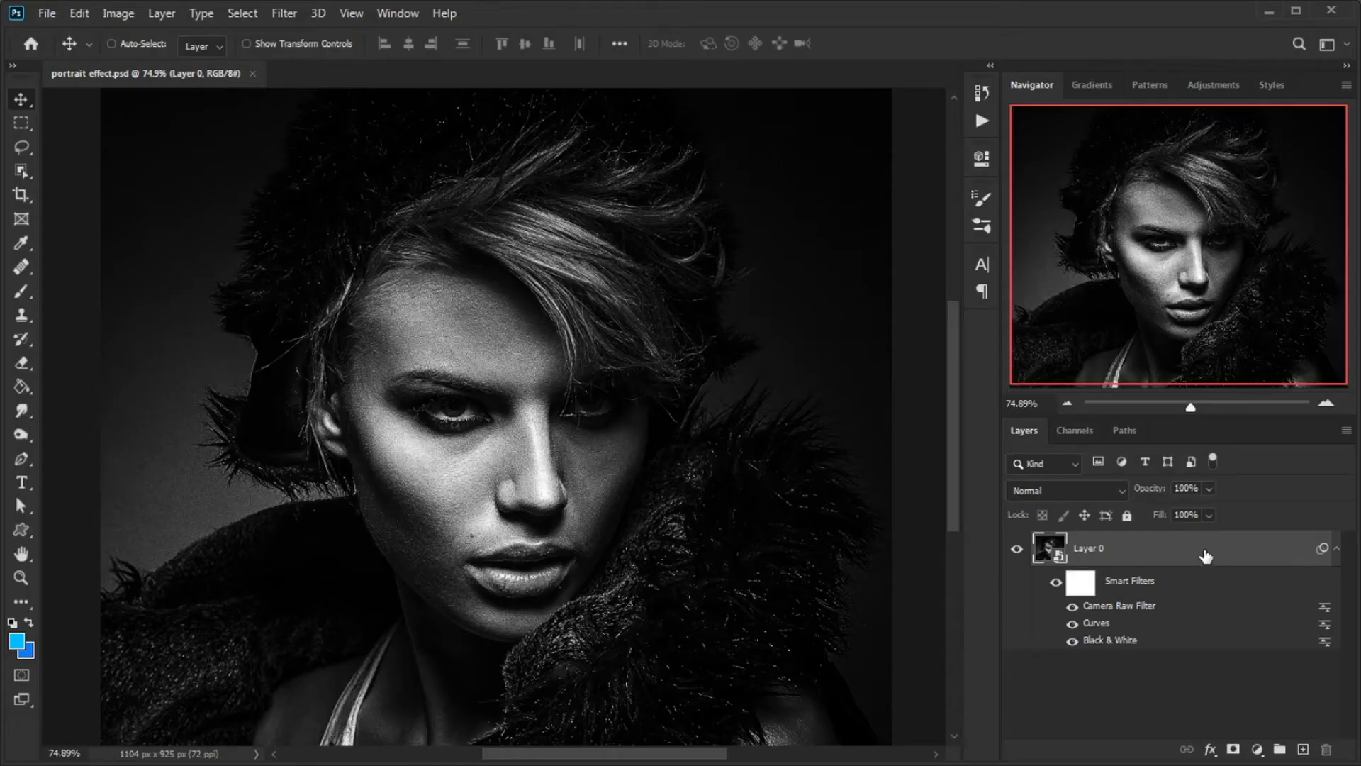
{"action": "key", "text": "ctrl+j"}
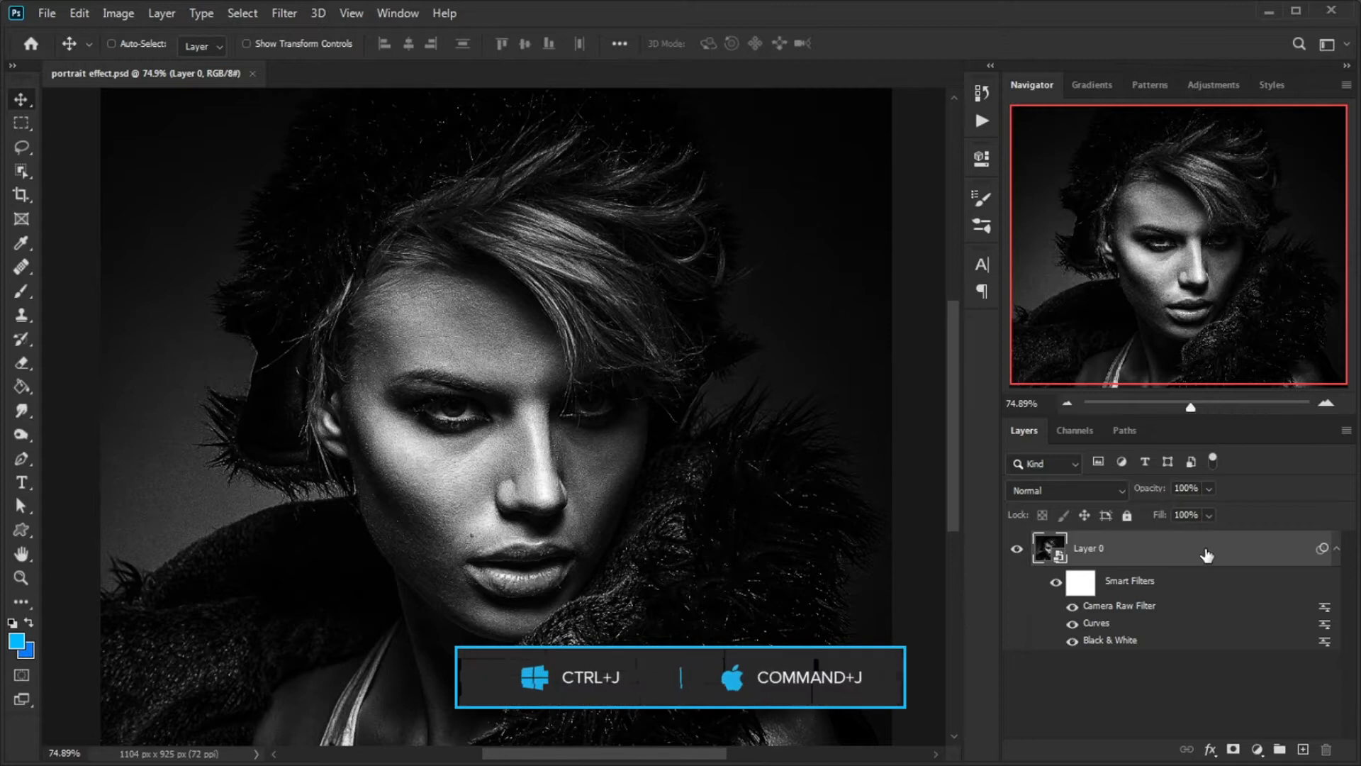
{"action": "key", "text": "ctrl+j"}
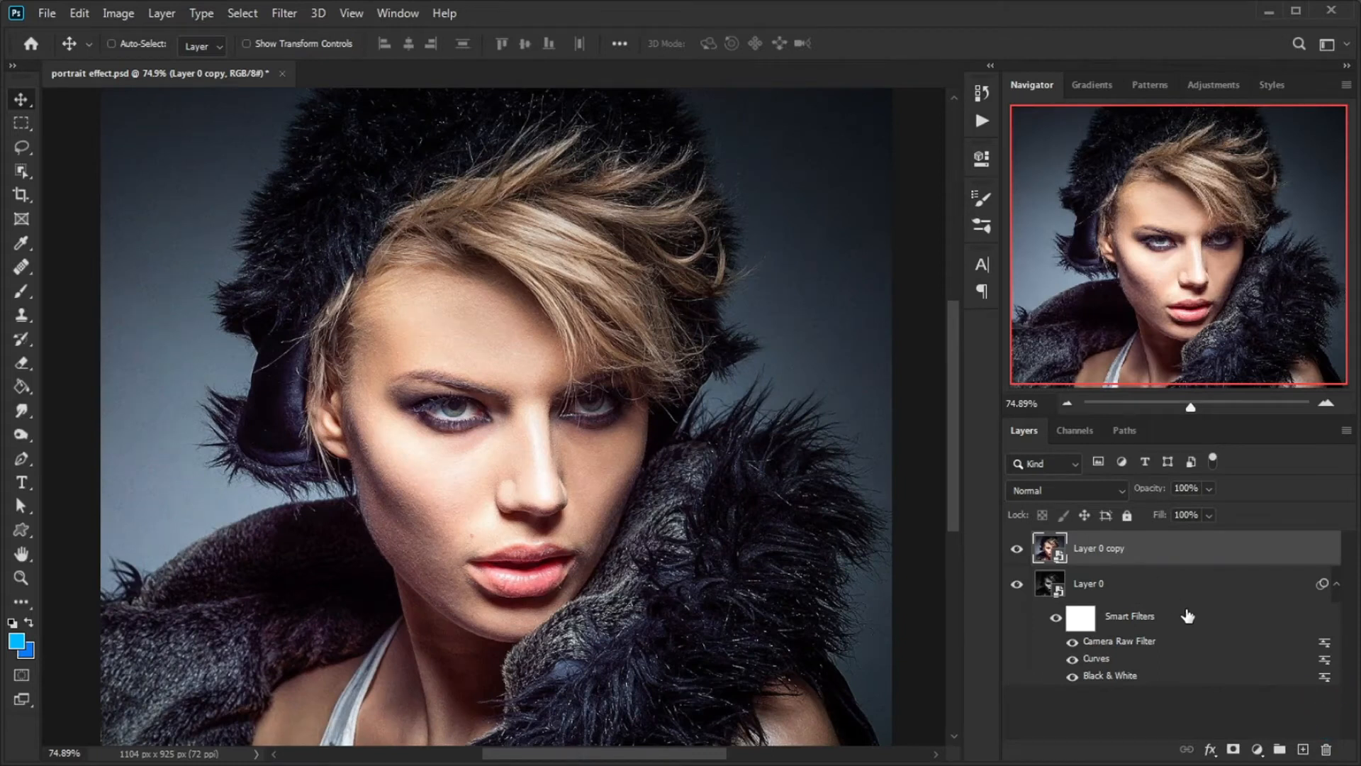
{"action": "mouse_move", "coordinate": [1141, 618]}
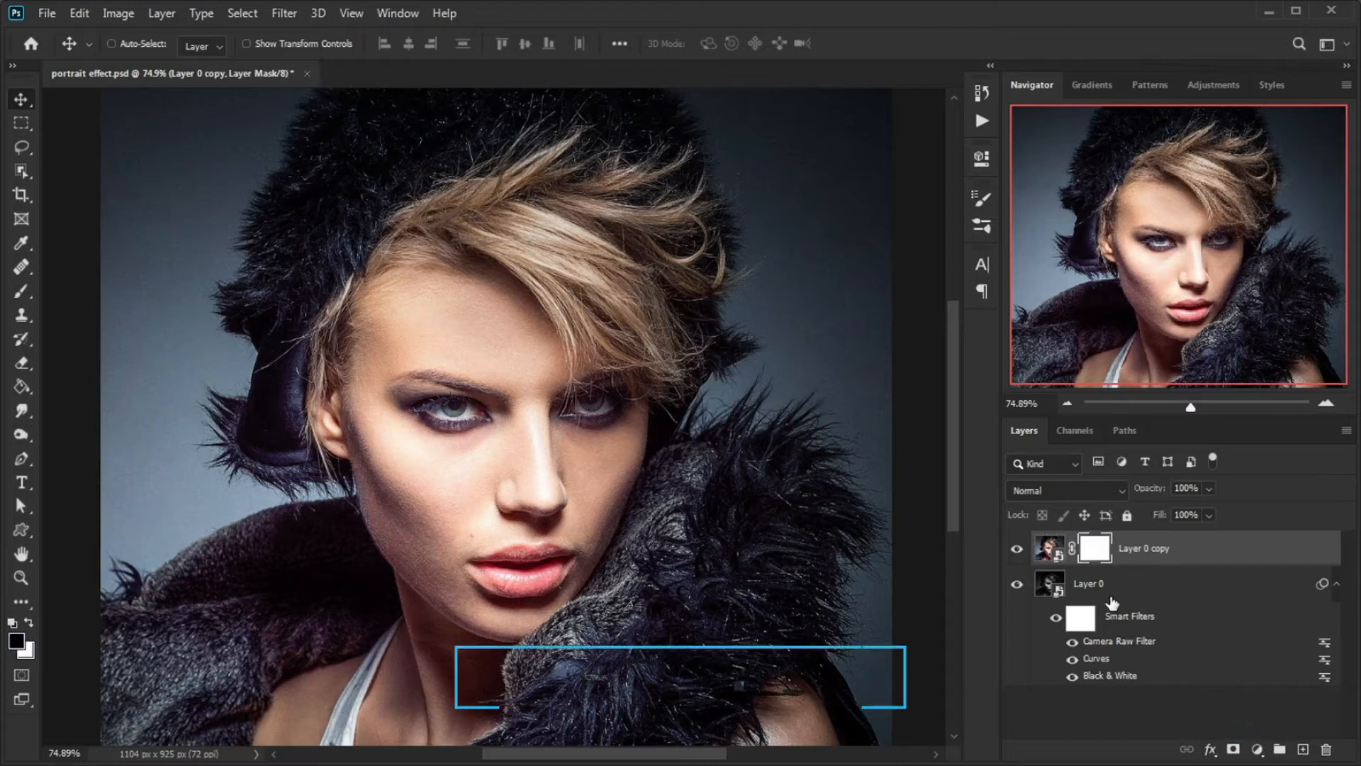
{"action": "key", "text": "ctrl+i"}
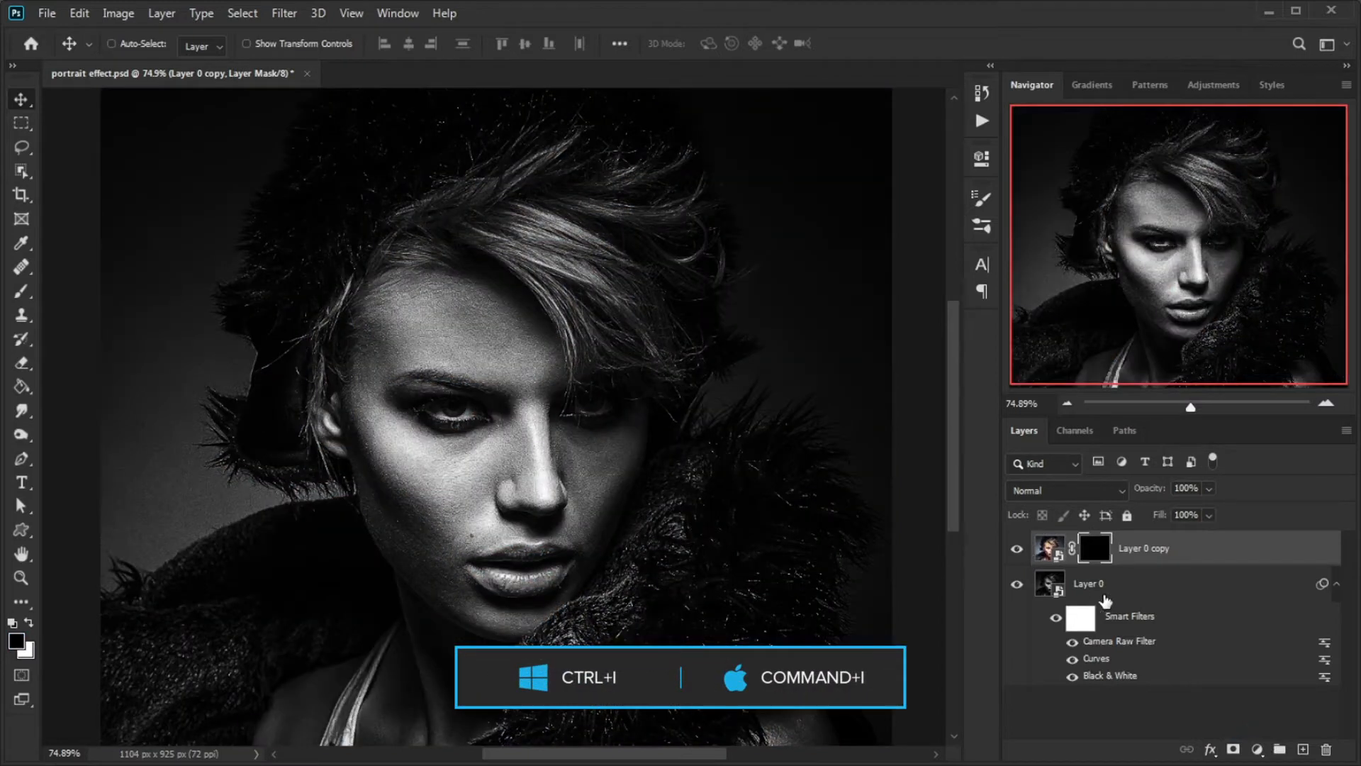
{"action": "key", "text": "ctrl+i"}
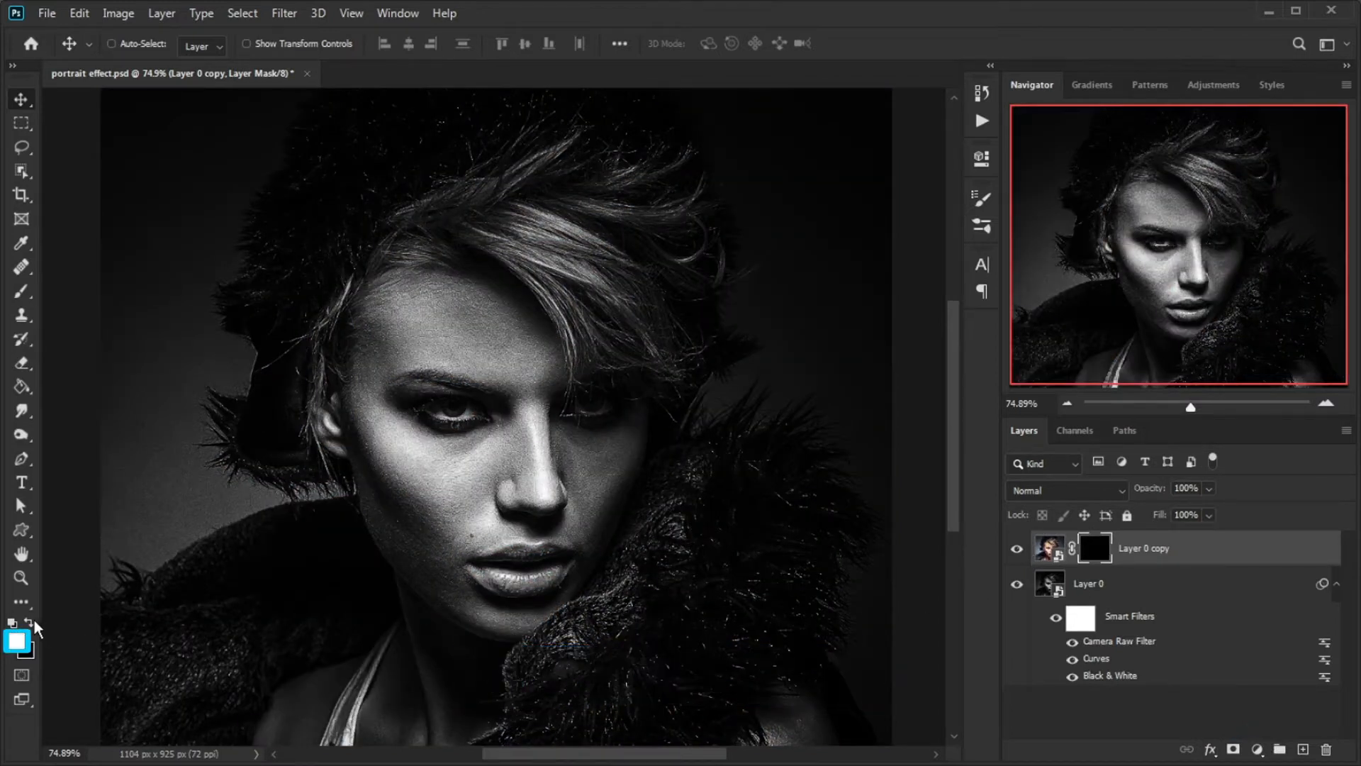
- Paint the iris back in and tint it with a clipped Hue/Saturation (Colorize, Hue 215, Saturation 64)
{"action": "left_click", "coordinate": [21, 291]}
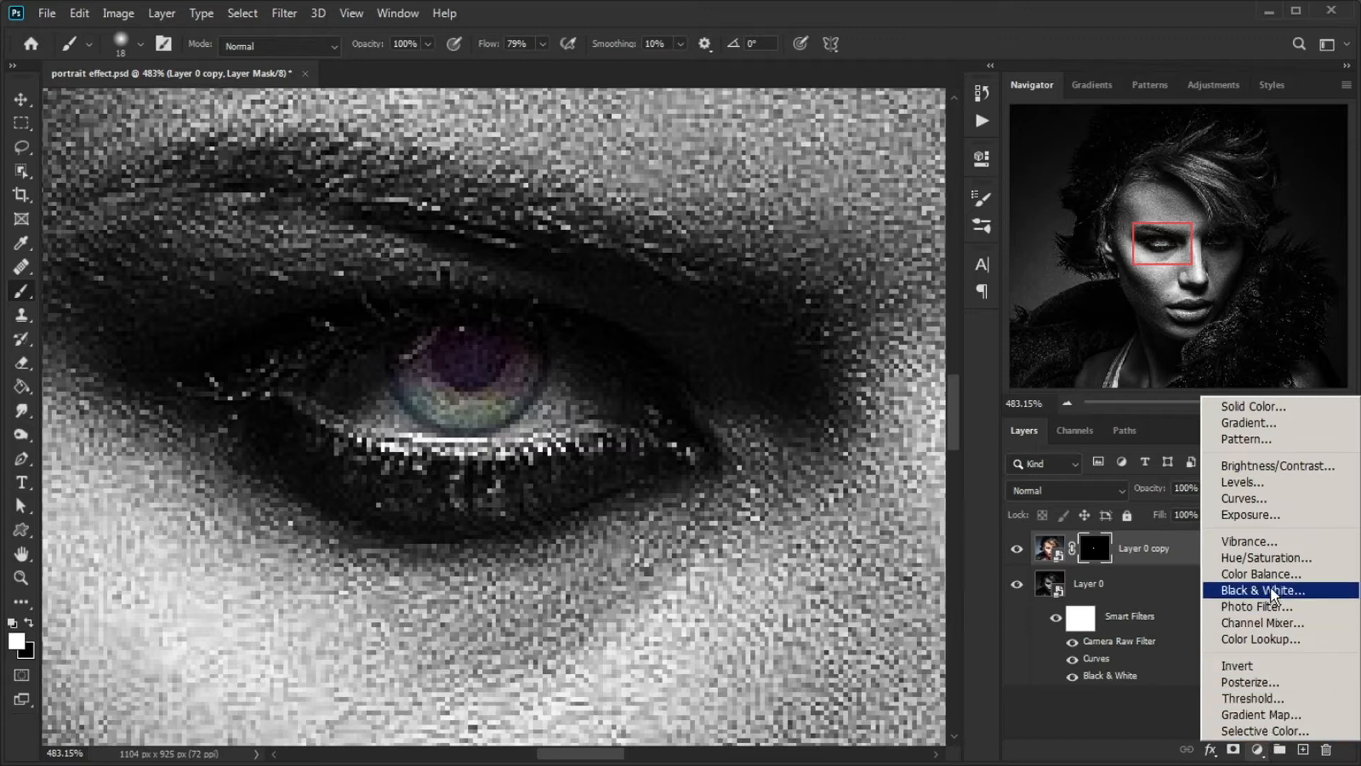
{"action": "left_click", "coordinate": [1266, 558]}
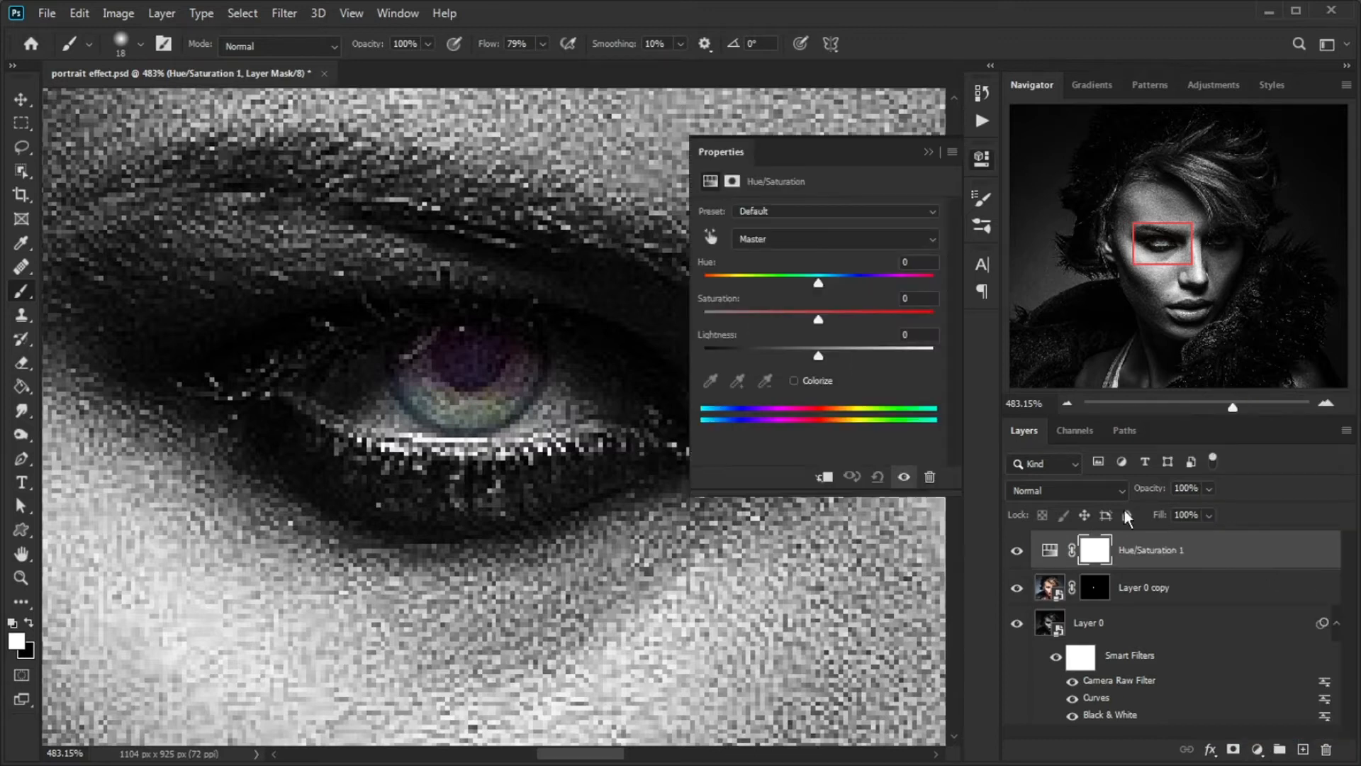
{"action": "left_click", "coordinate": [823, 477]}
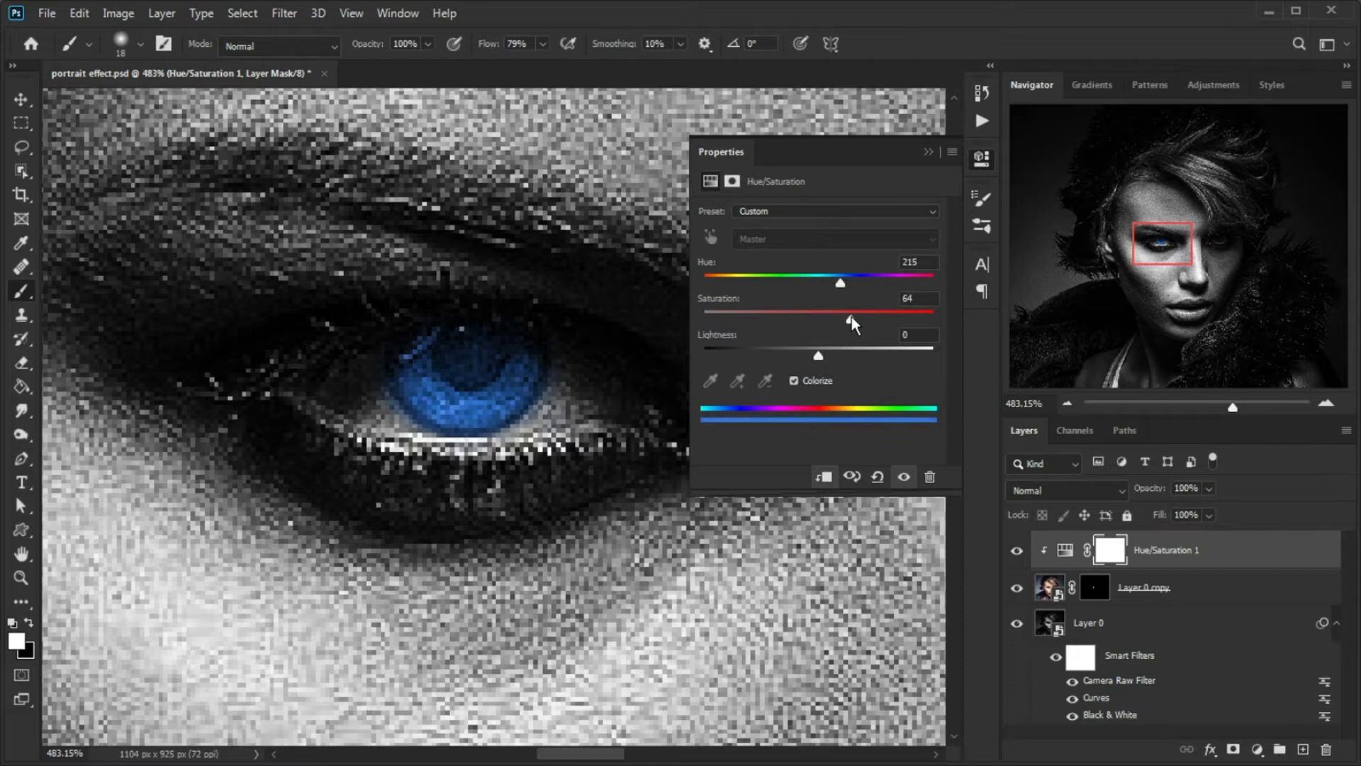
{"action": "left_click", "coordinate": [1094, 587]}
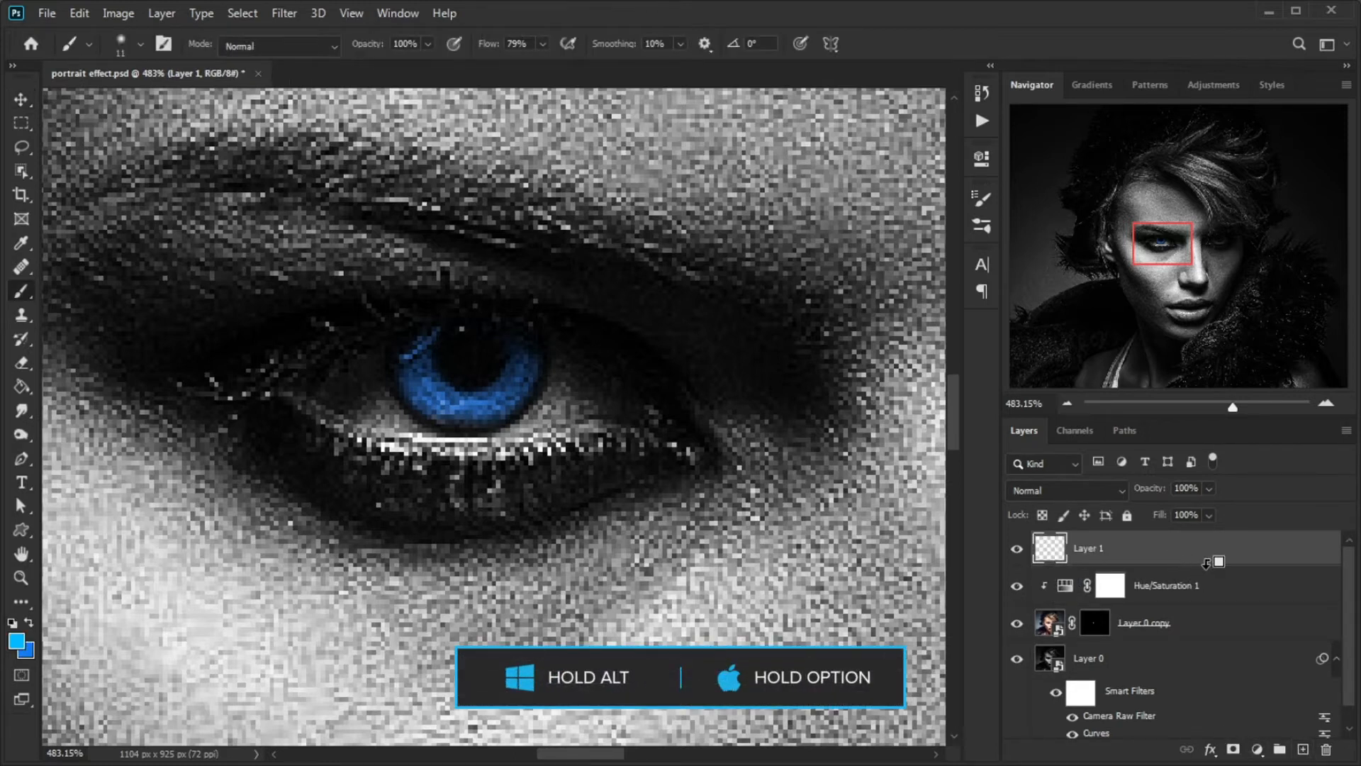
- Give Layer 1 a #00baff Color Overlay, Fill Opacity 0 and a split Underlying Layer slider
{"action": "double_click", "coordinate": [1120, 548]}
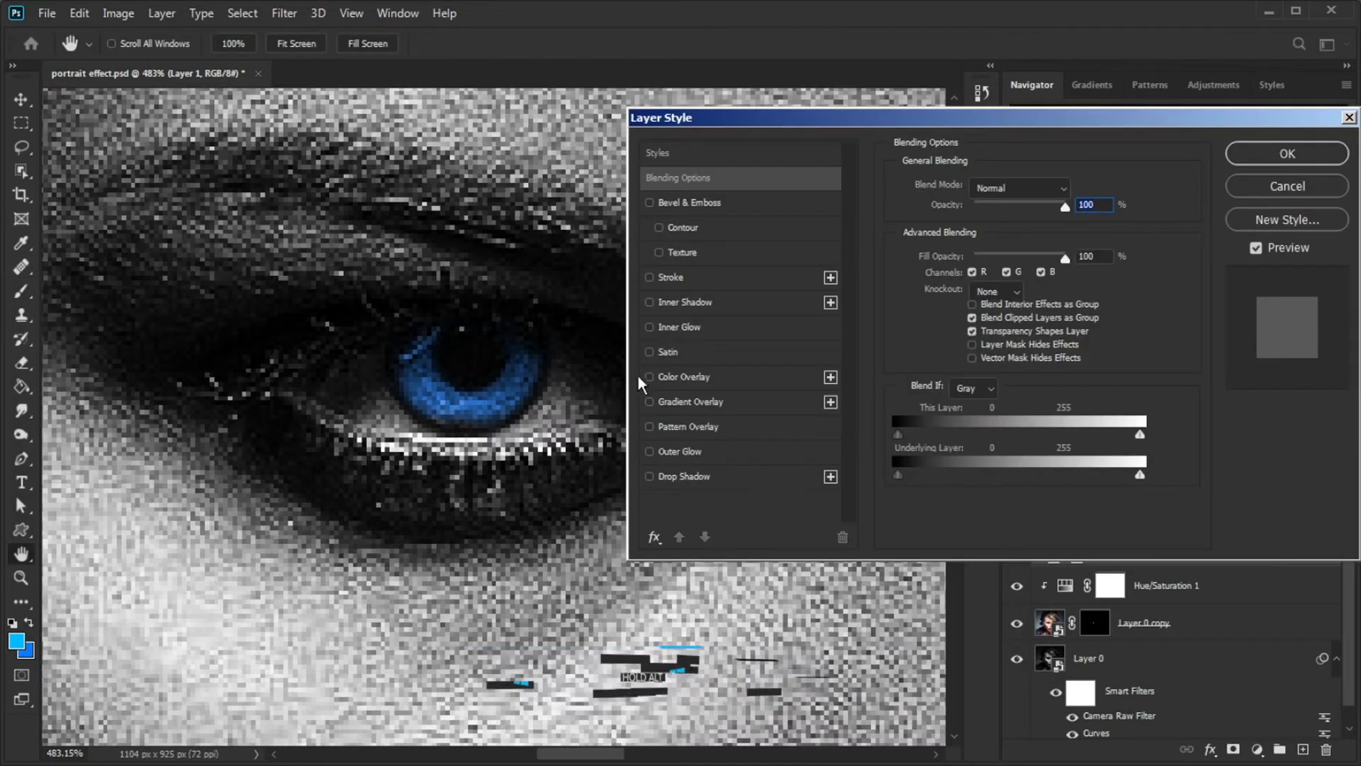
{"action": "left_click", "coordinate": [1286, 154]}
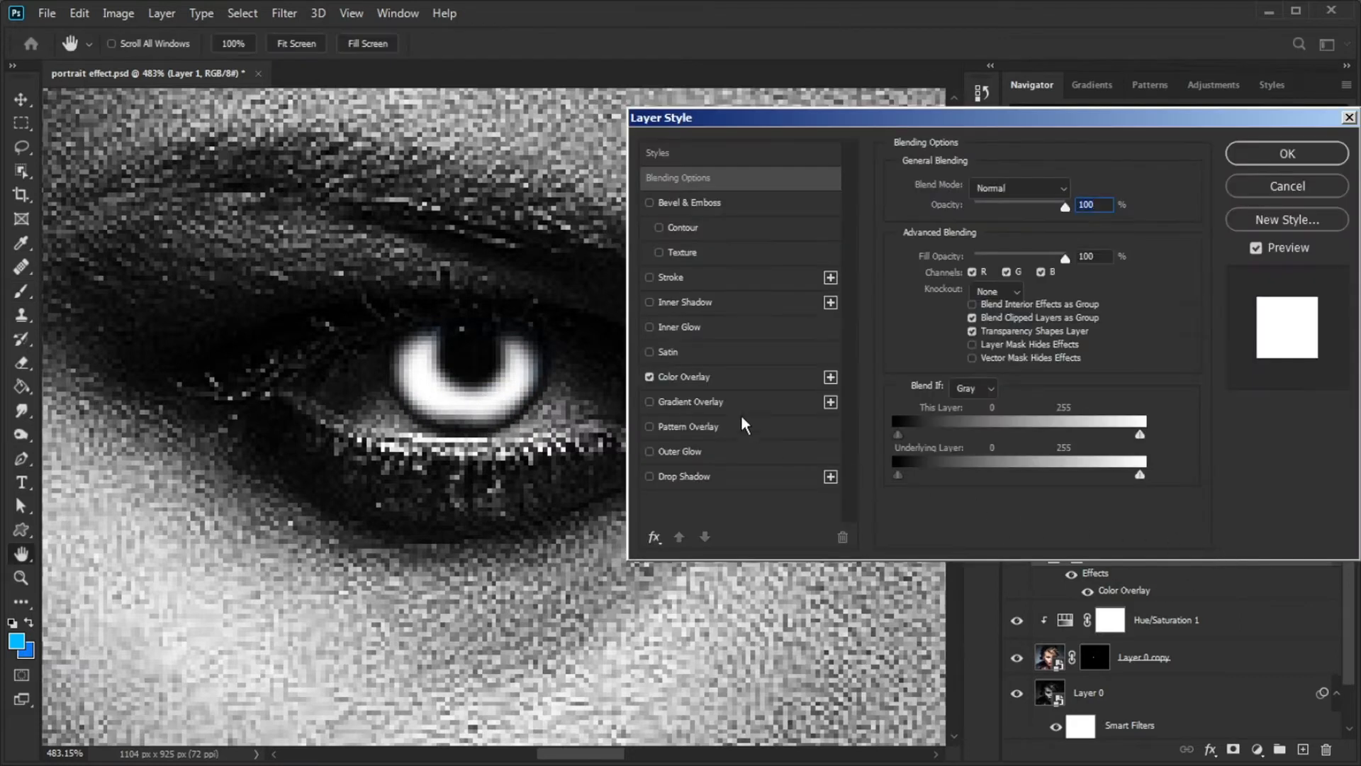
{"action": "left_click", "coordinate": [684, 375]}
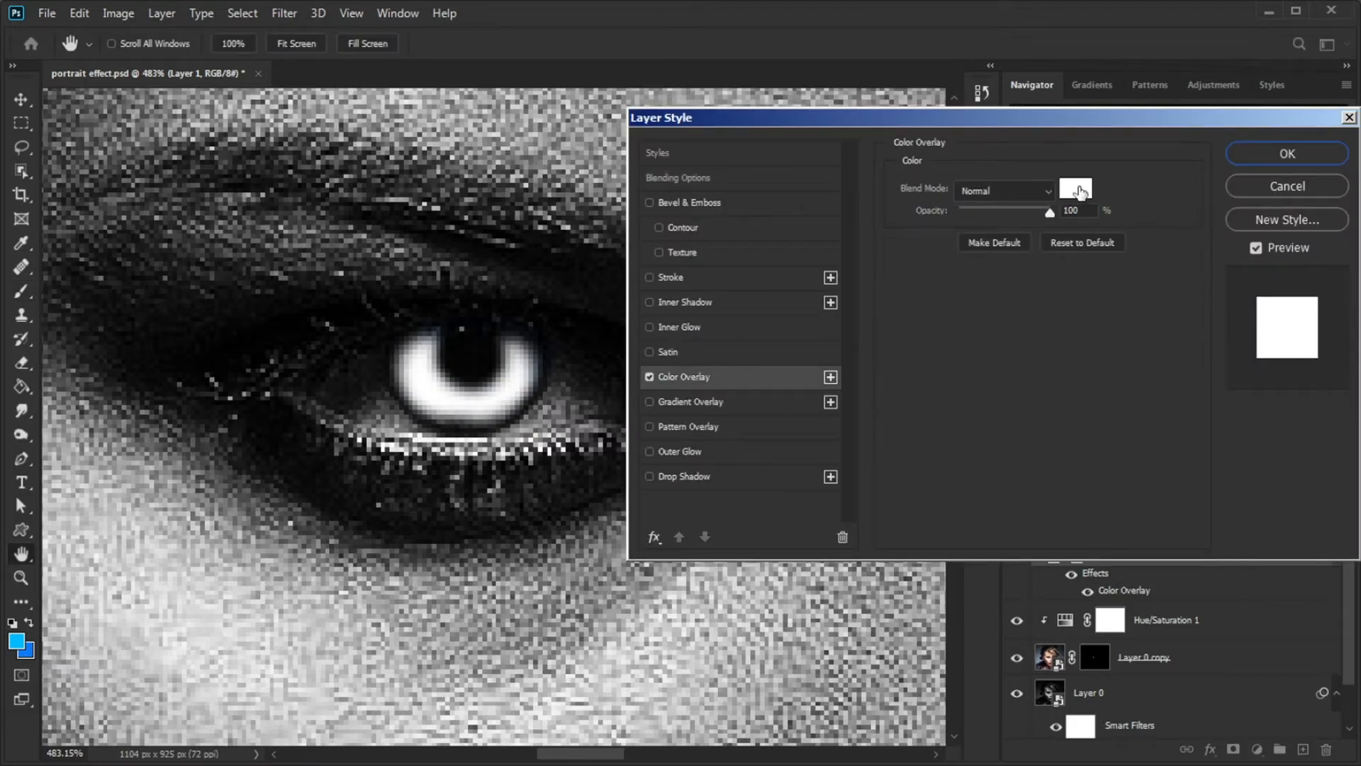
{"action": "left_click", "coordinate": [1075, 189]}
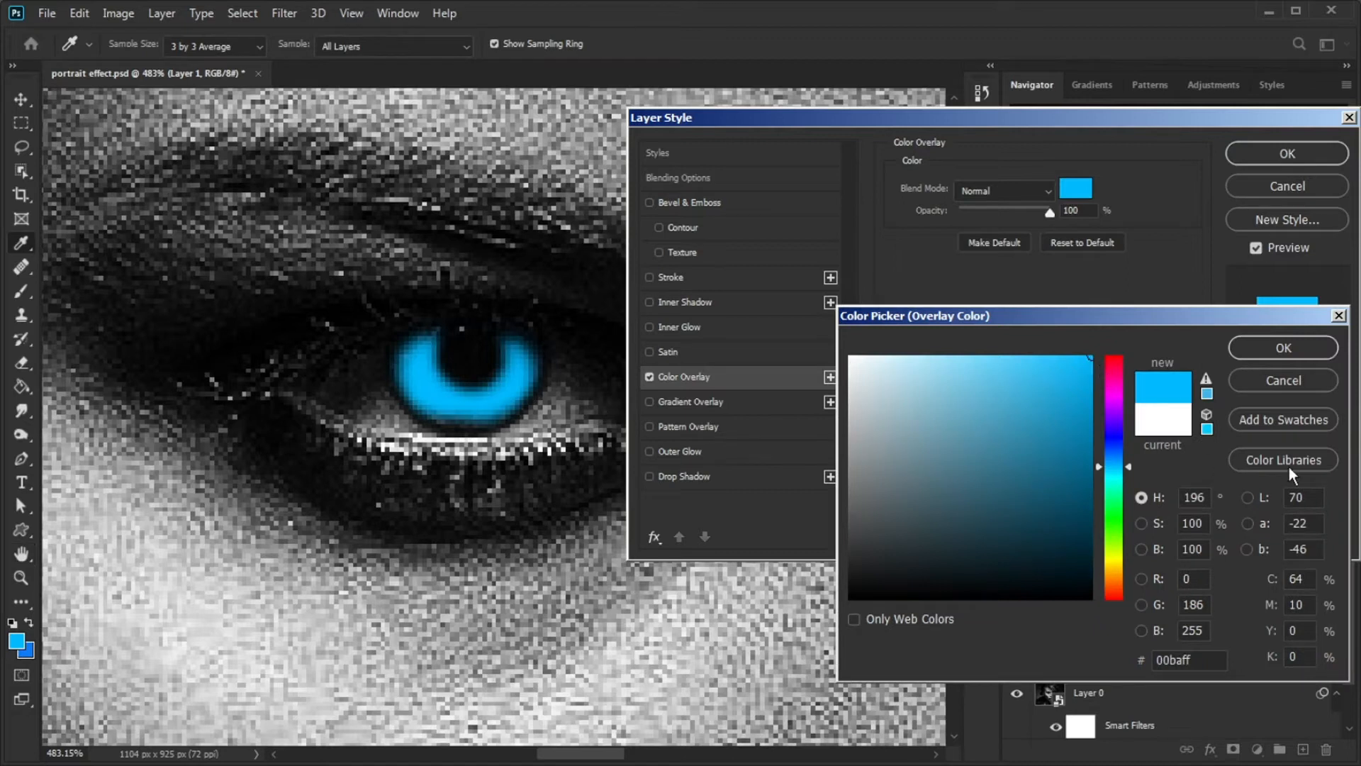
{"action": "left_click", "coordinate": [1283, 348]}
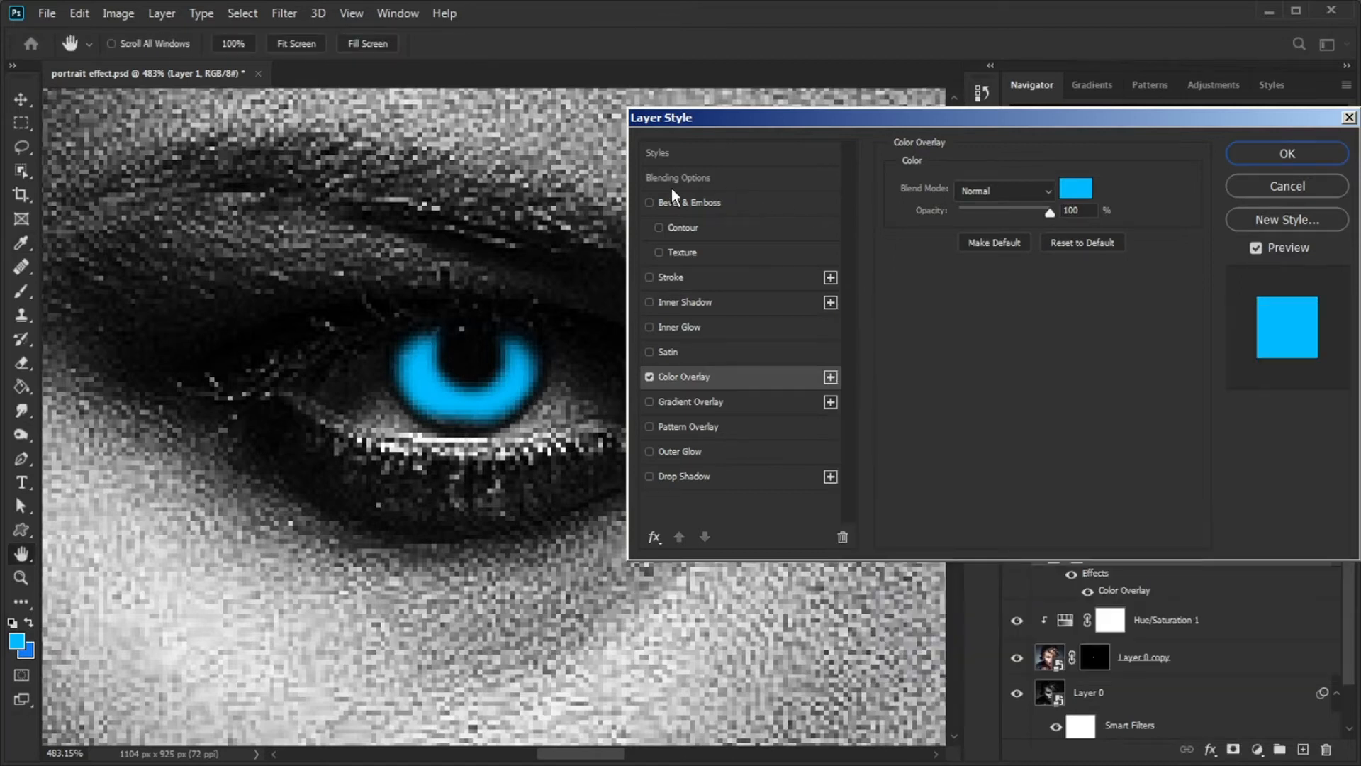
{"action": "left_click", "coordinate": [677, 178]}
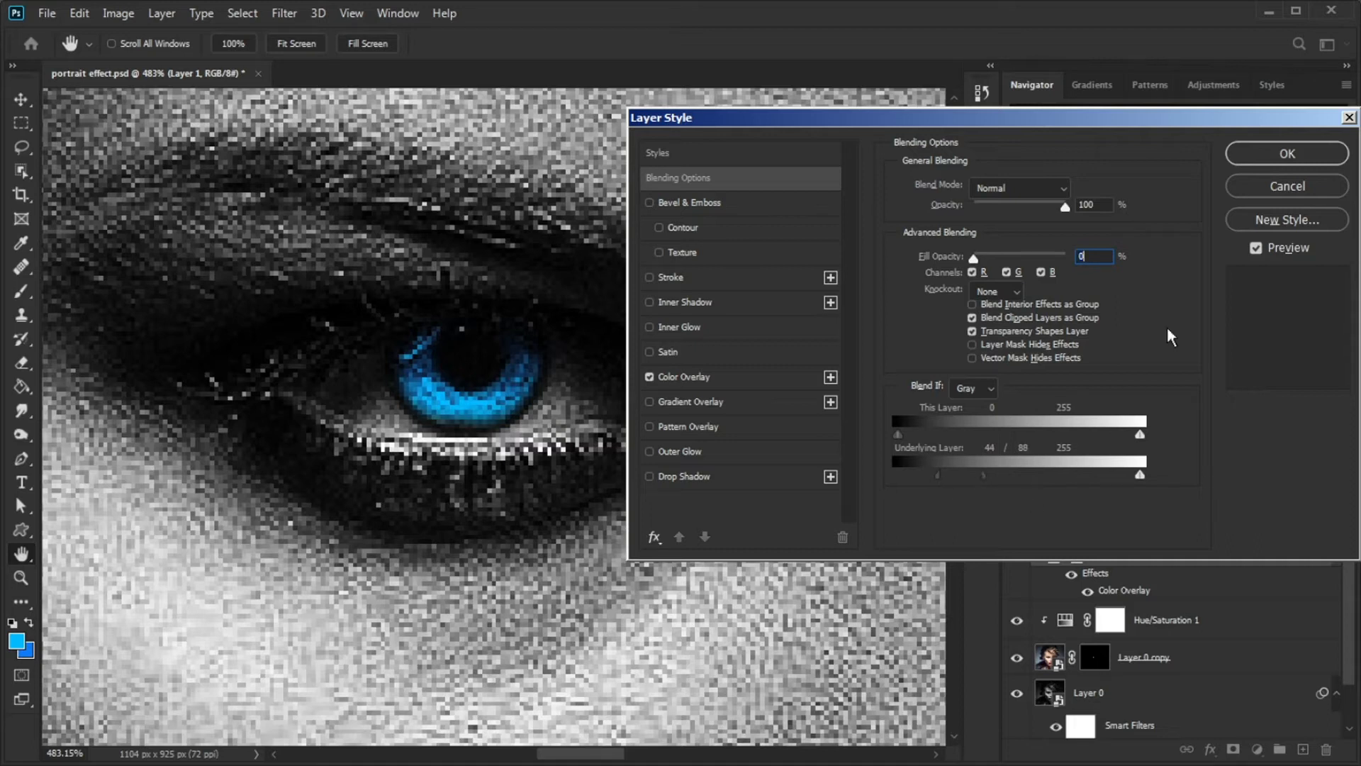
{"action": "left_click", "coordinate": [22, 529]}
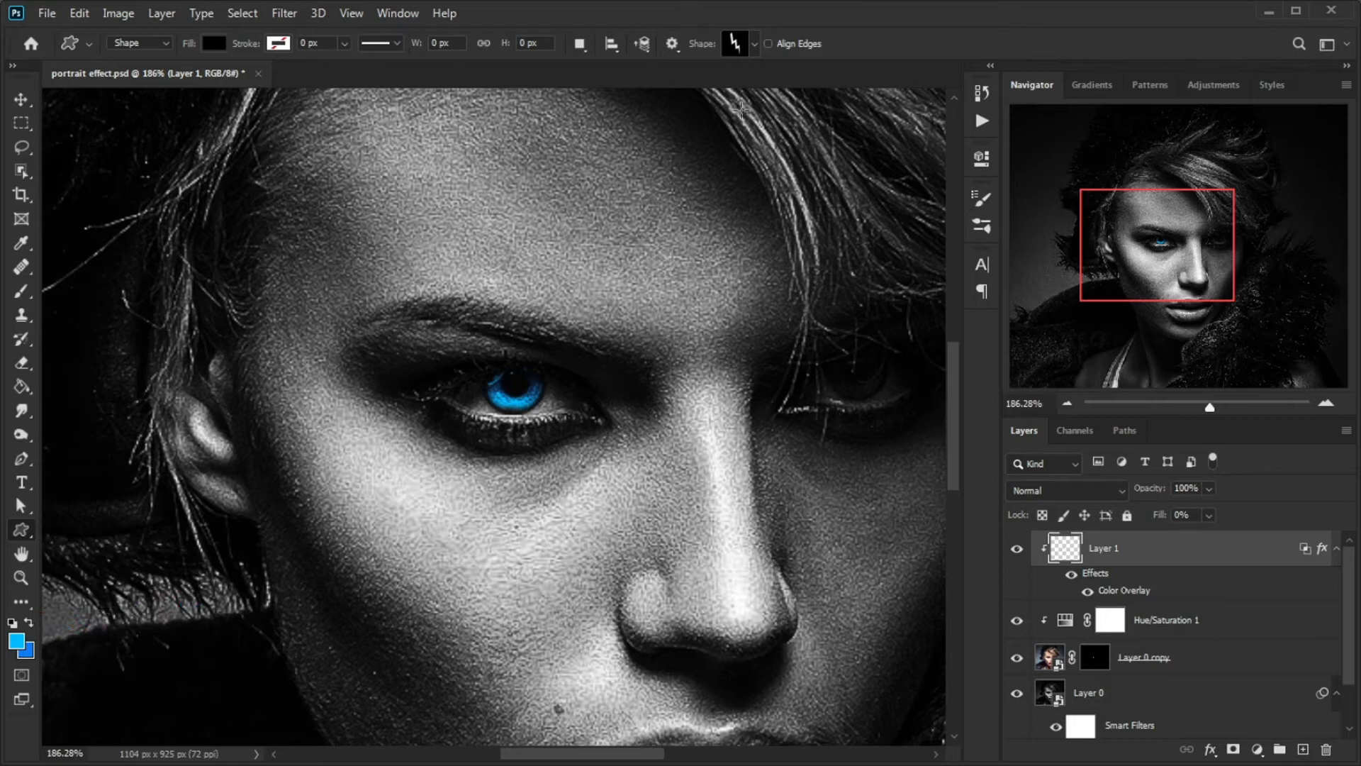
- Draw a black custom lightning-bolt shape over the eye and transform it into place
{"action": "left_click", "coordinate": [737, 43]}
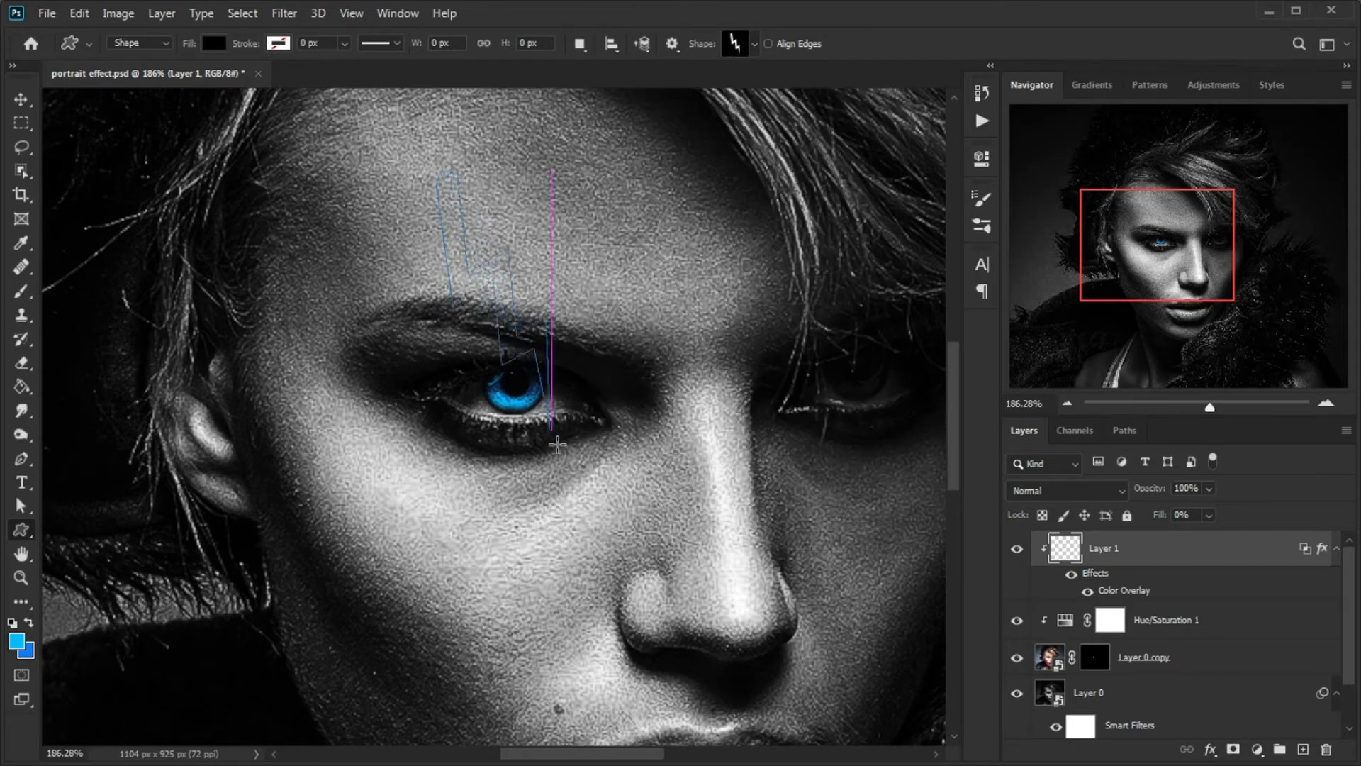
{"action": "key", "text": "ctrl+t"}
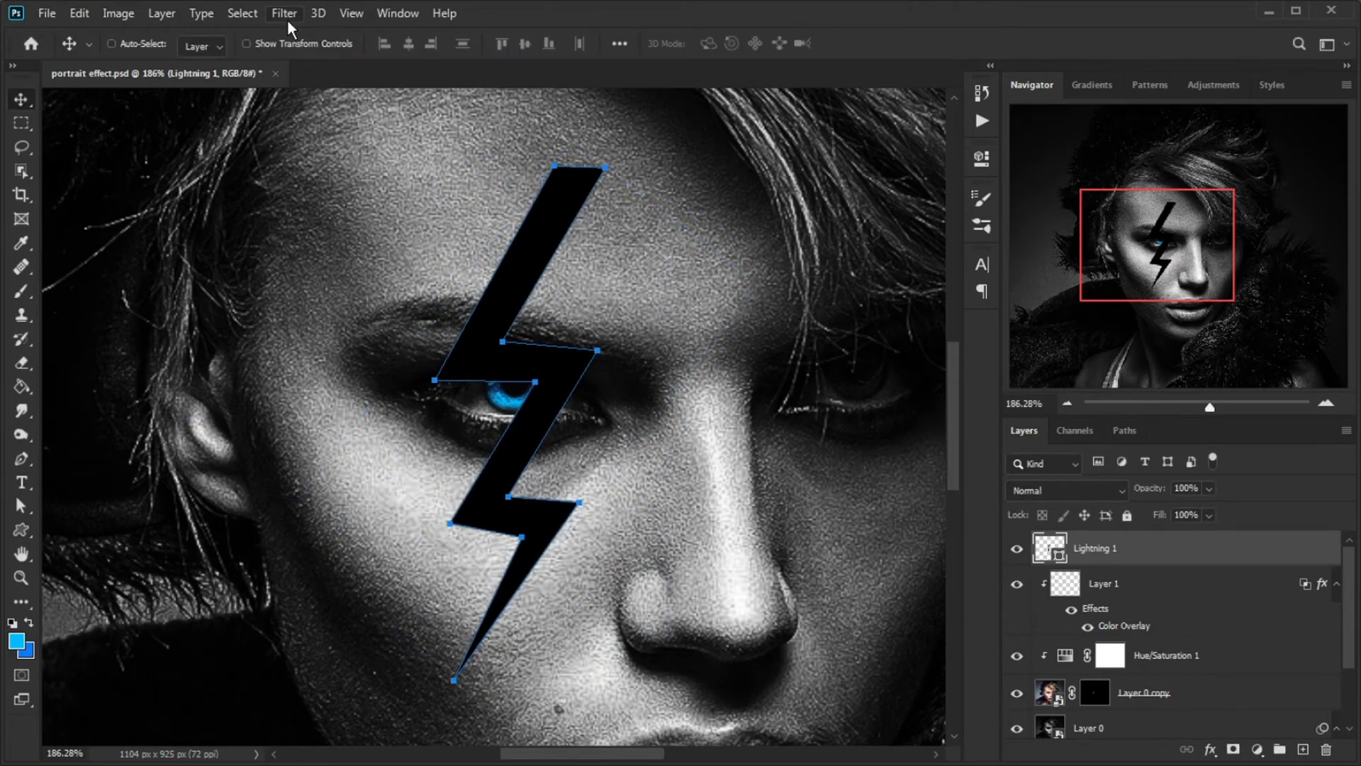
- Apply a smart Displace filter at scale 5, using portrait effect.psd as the map
{"action": "left_click", "coordinate": [284, 13]}
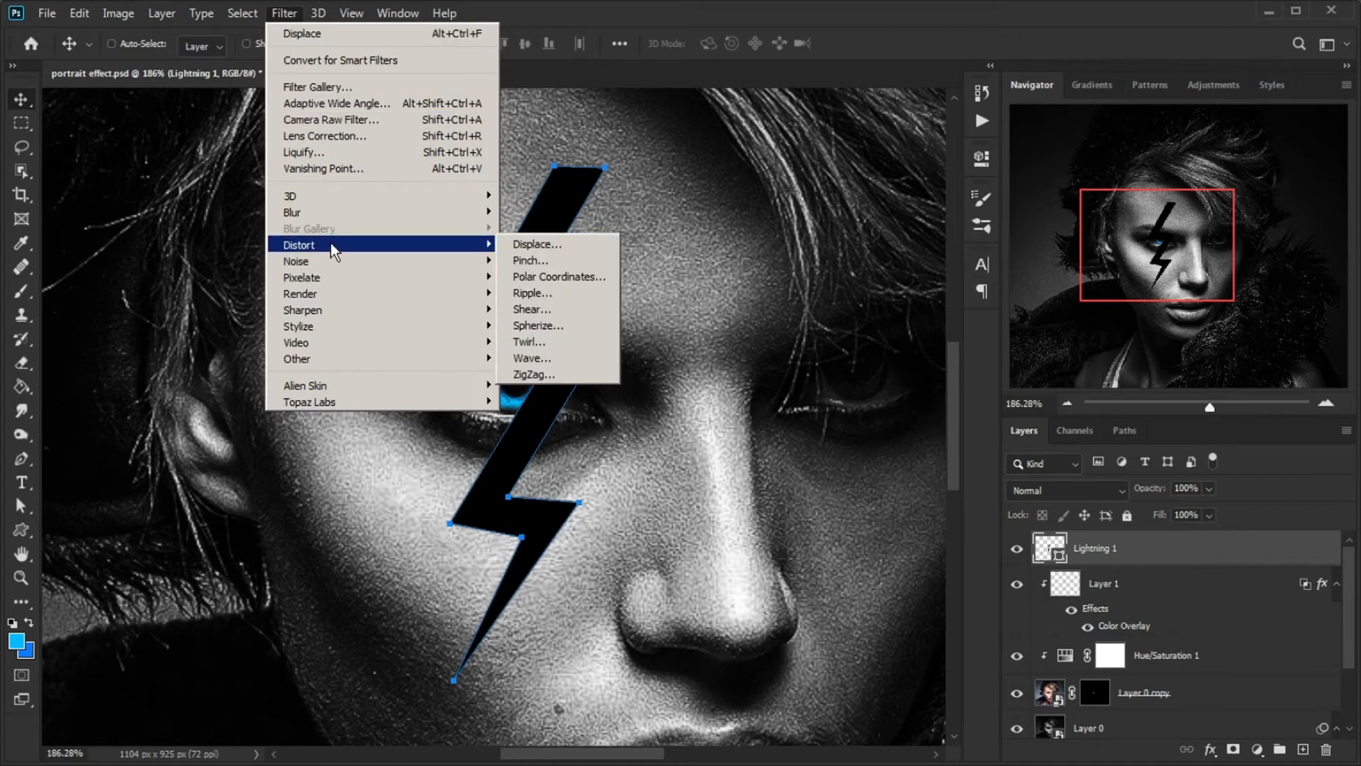
{"action": "left_click", "coordinate": [536, 243]}
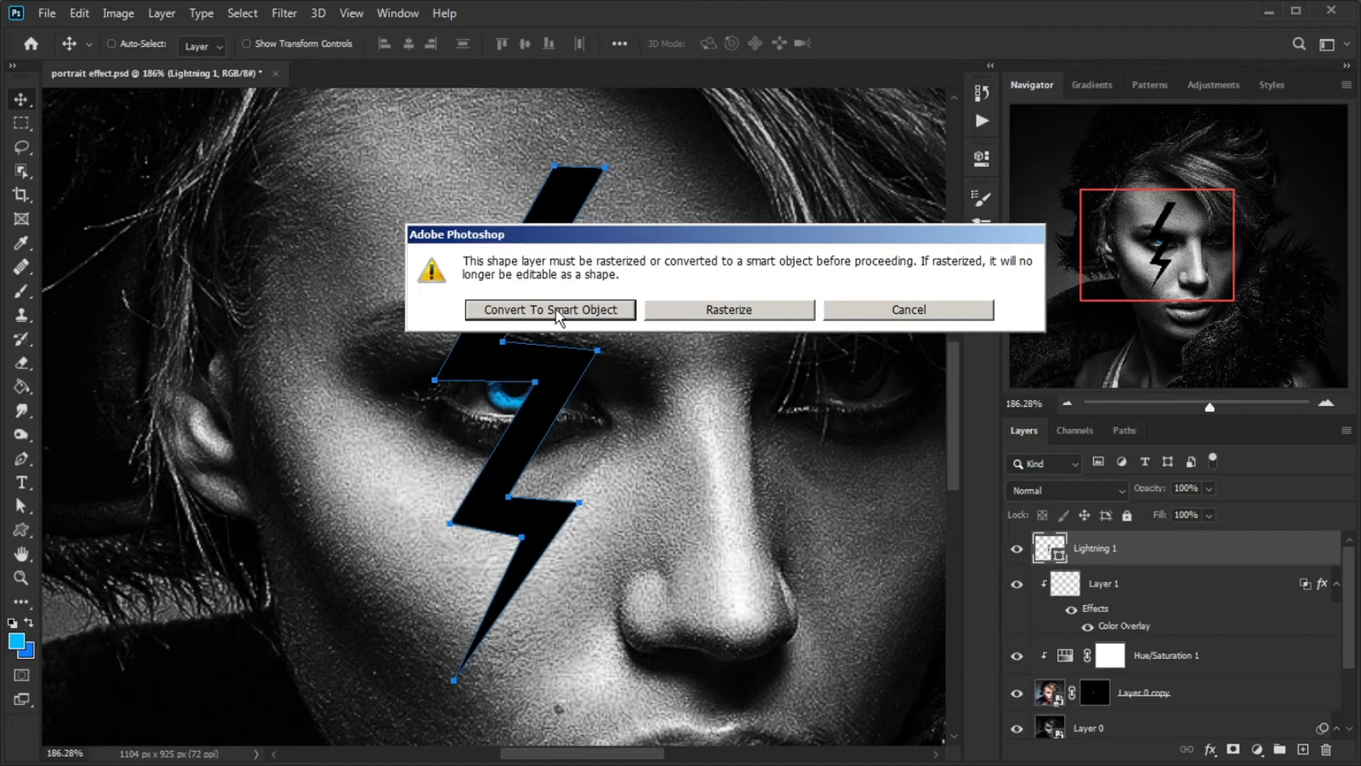
{"action": "left_click", "coordinate": [549, 310]}
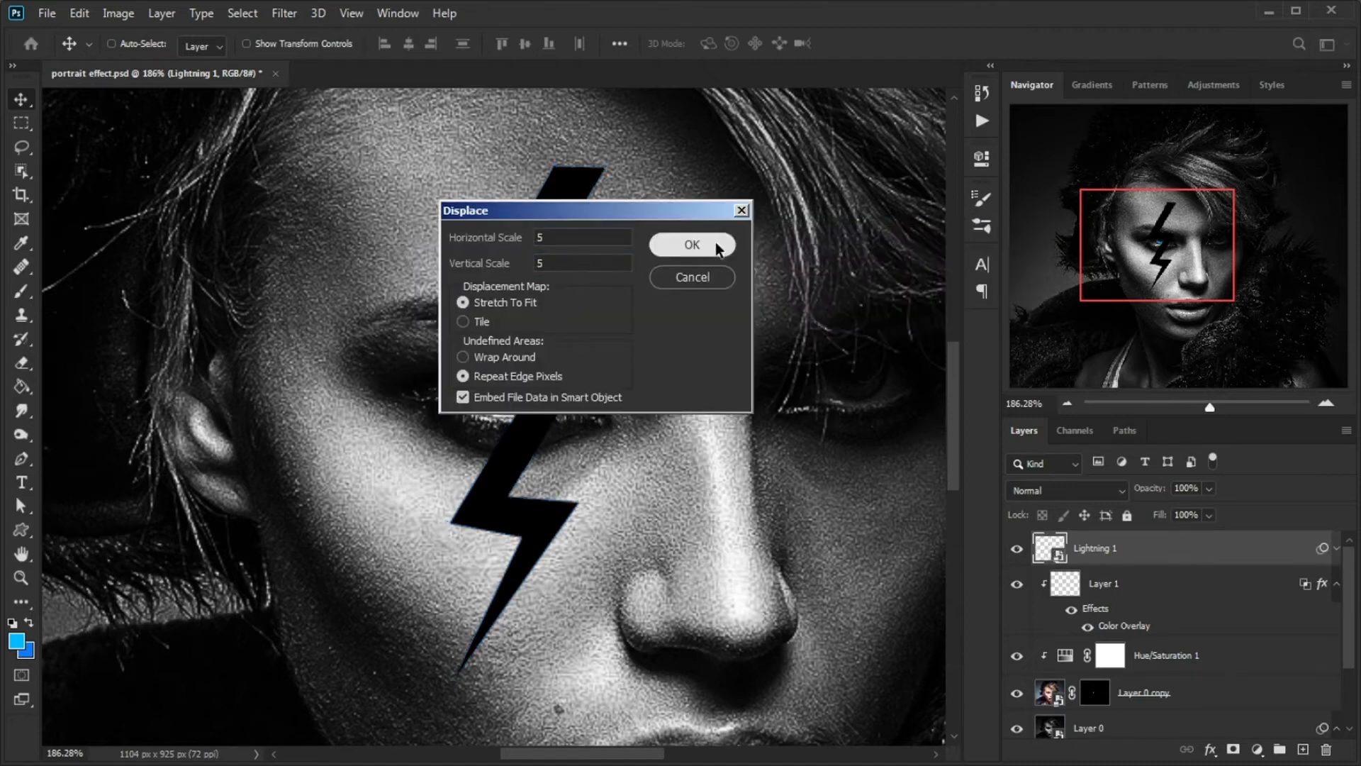
{"action": "left_click", "coordinate": [691, 244]}
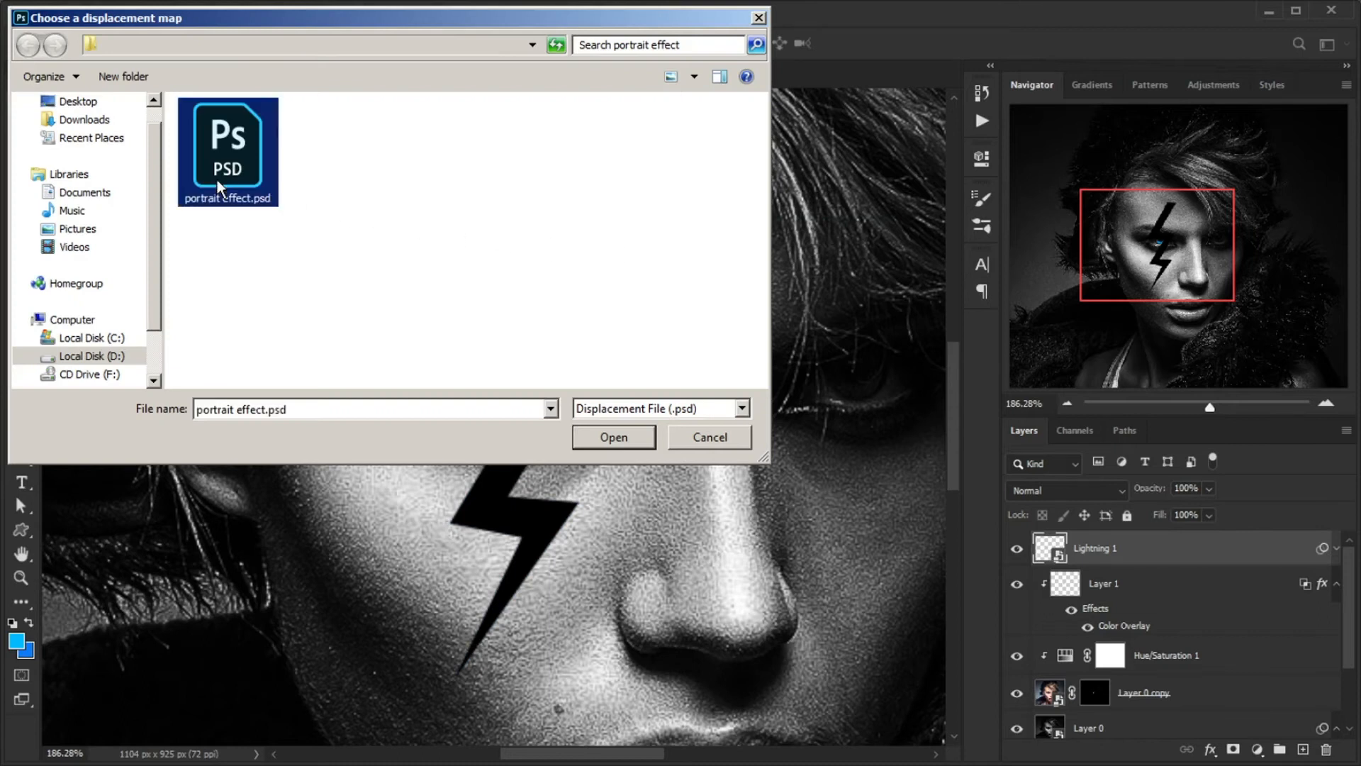
{"action": "left_click", "coordinate": [612, 437]}
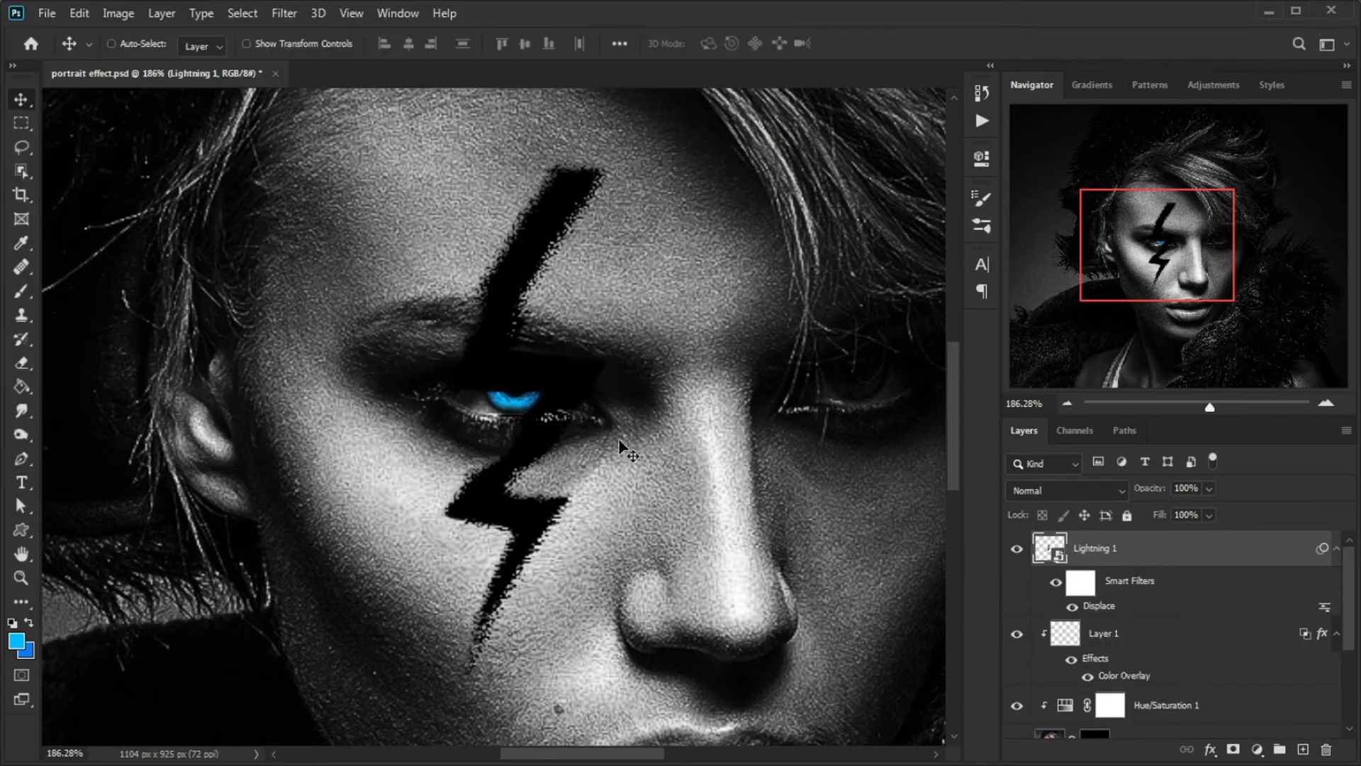
- Give the bolt Fill Opacity 0 and a Color Burn Gradient Overlay using Blue_20
{"action": "right_click", "coordinate": [1095, 548]}
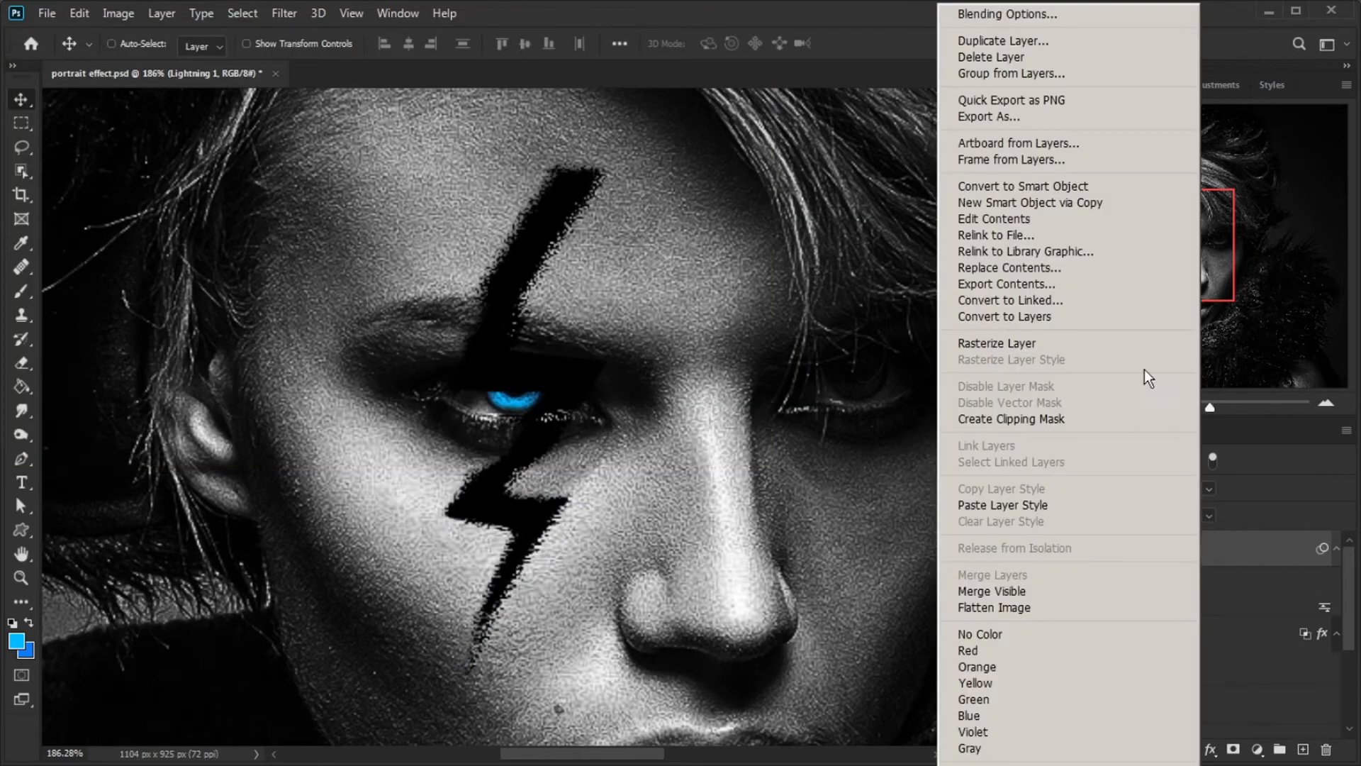
{"action": "left_click", "coordinate": [1006, 14]}
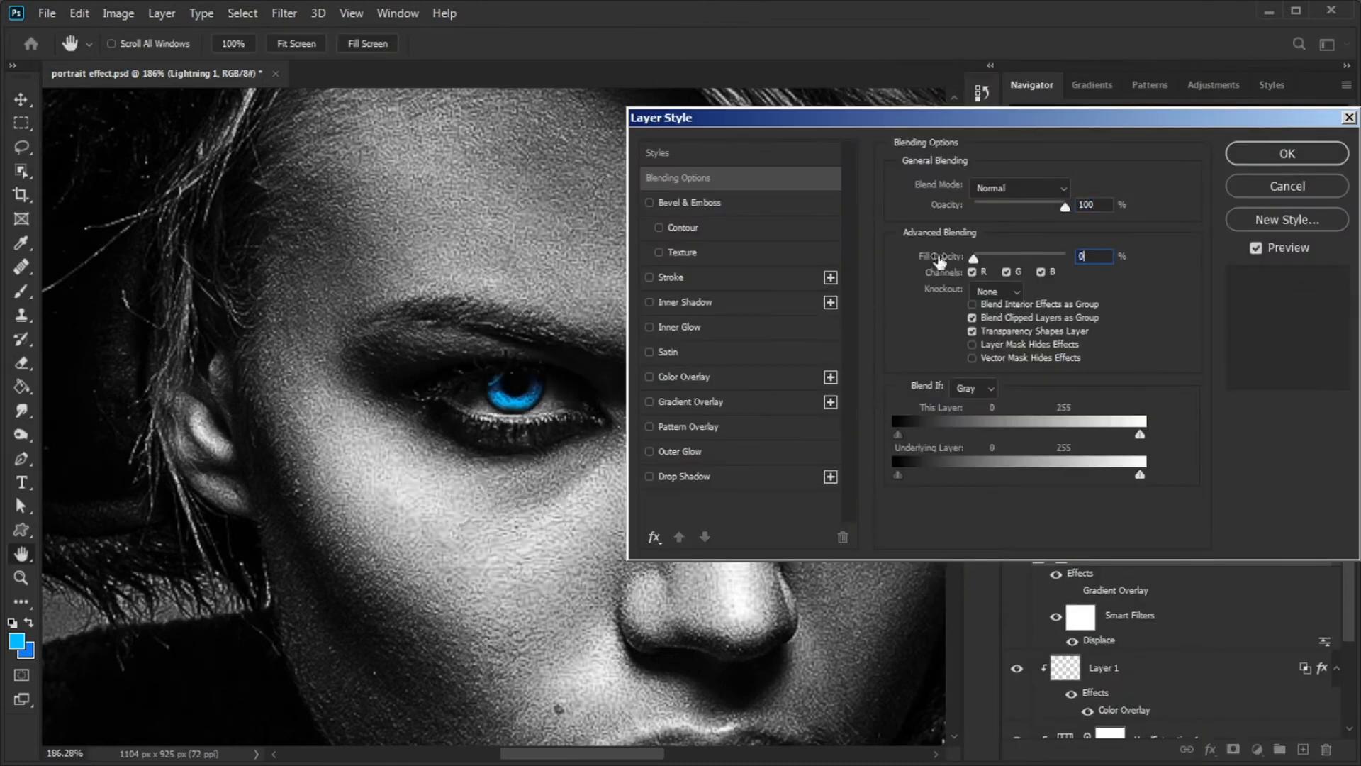
{"action": "left_click", "coordinate": [689, 401]}
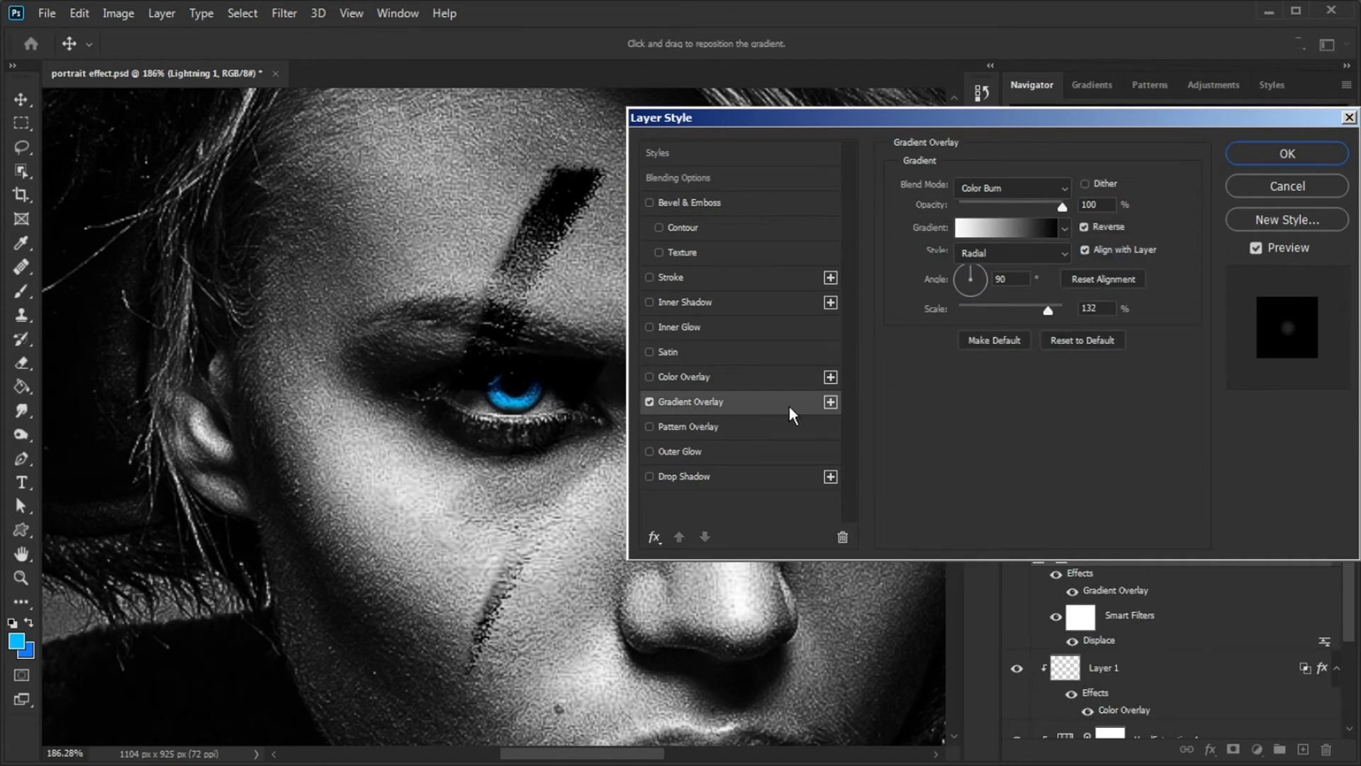
{"action": "left_click", "coordinate": [1010, 186]}
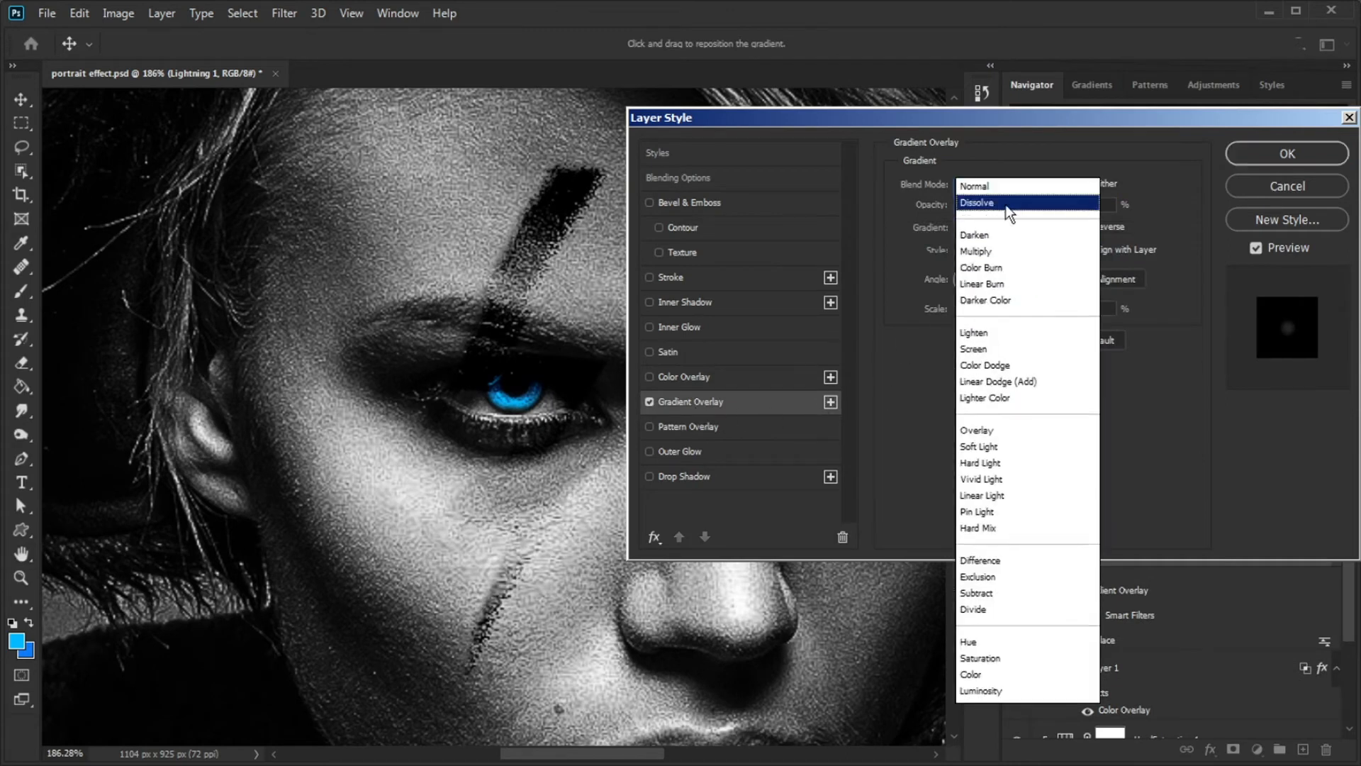
{"action": "left_click", "coordinate": [982, 267]}
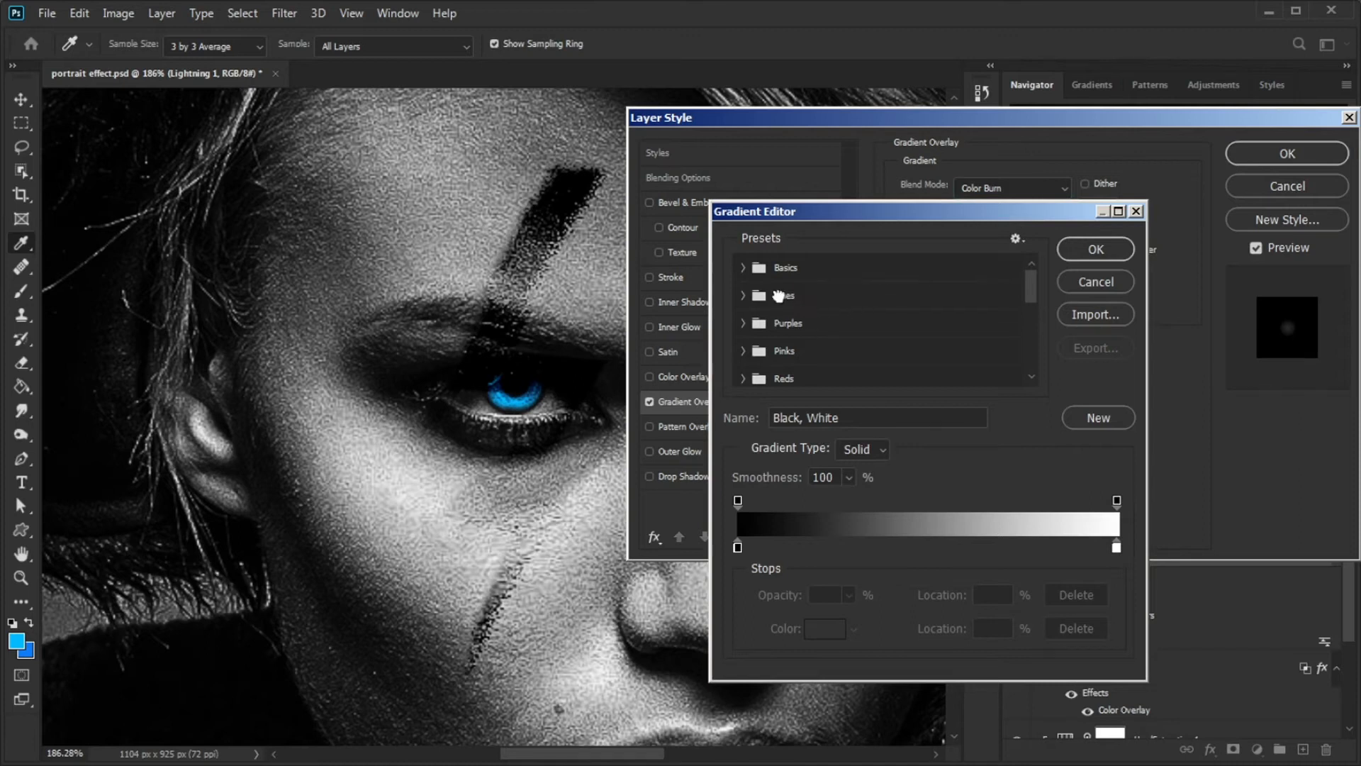
{"action": "left_click", "coordinate": [781, 295]}
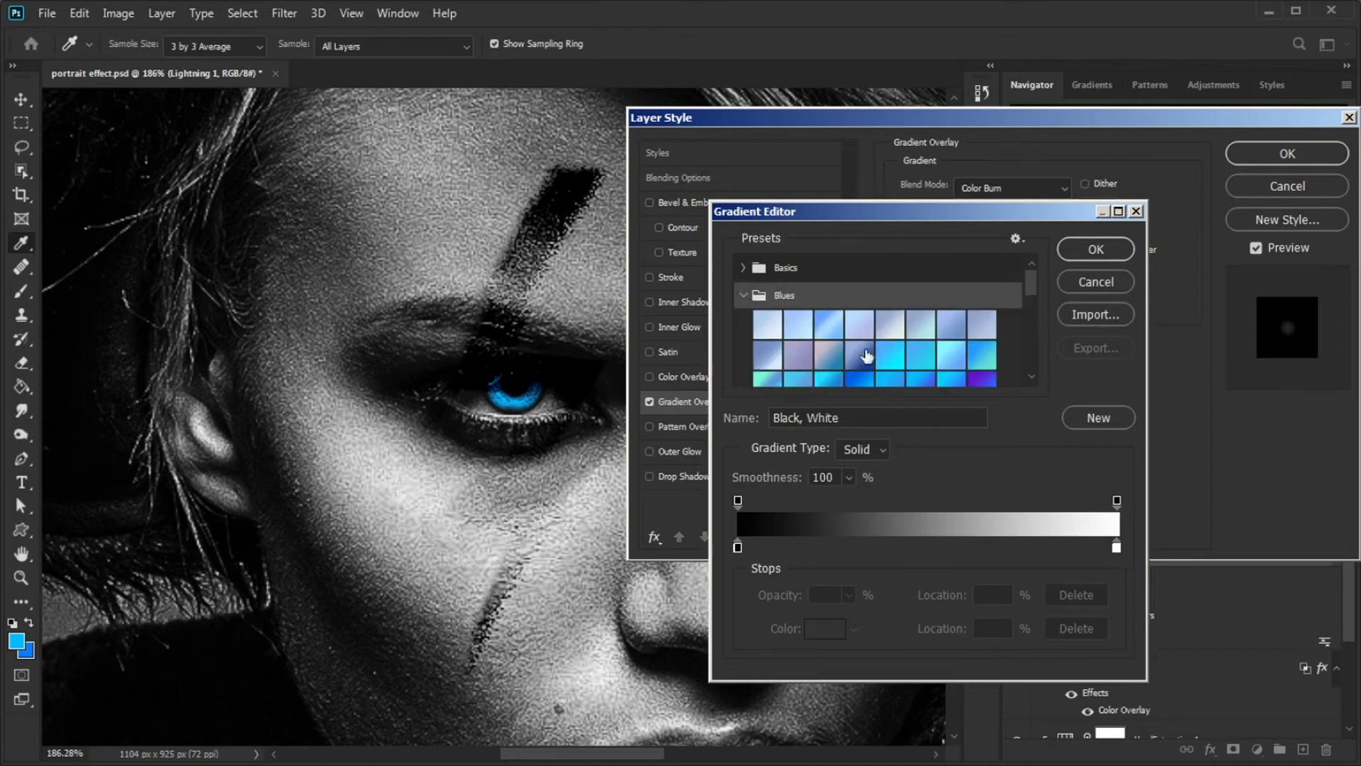
{"action": "left_click", "coordinate": [858, 309]}
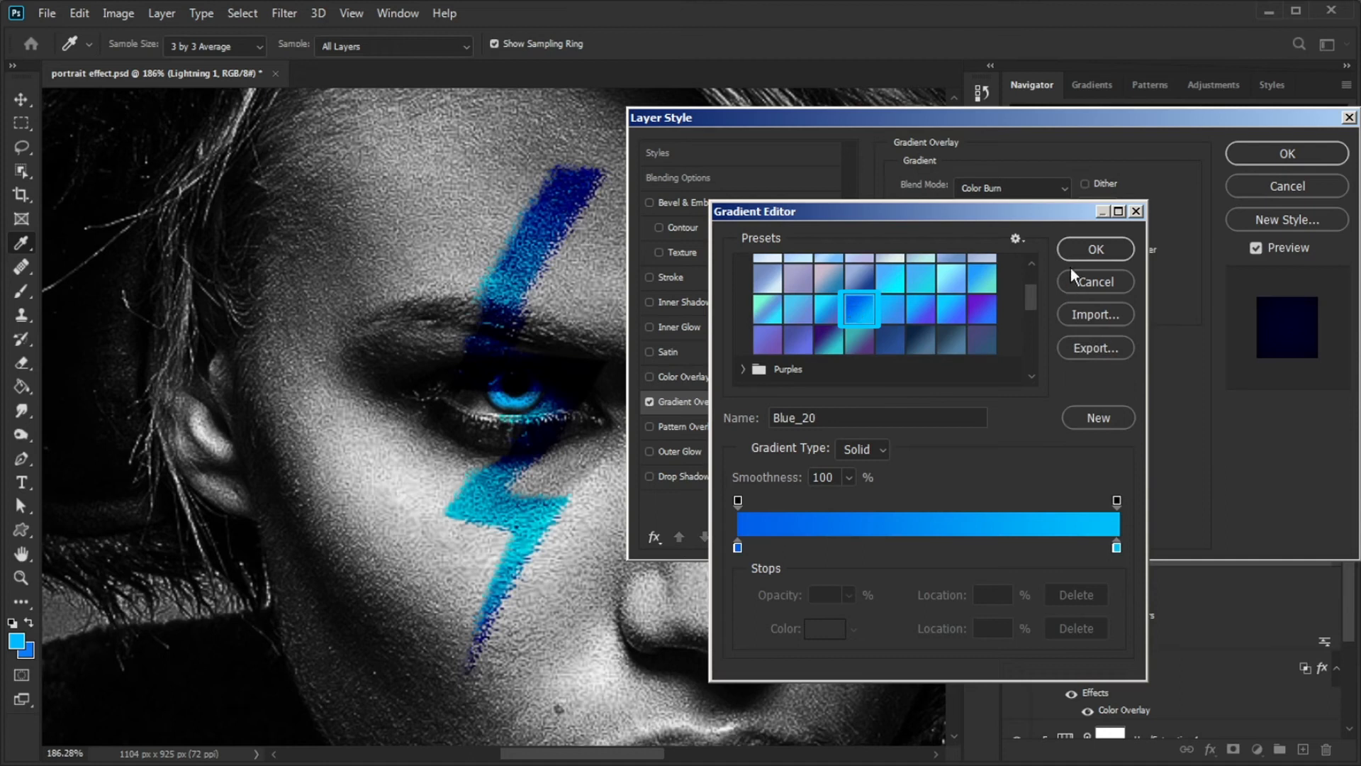
{"action": "left_click", "coordinate": [1093, 249]}
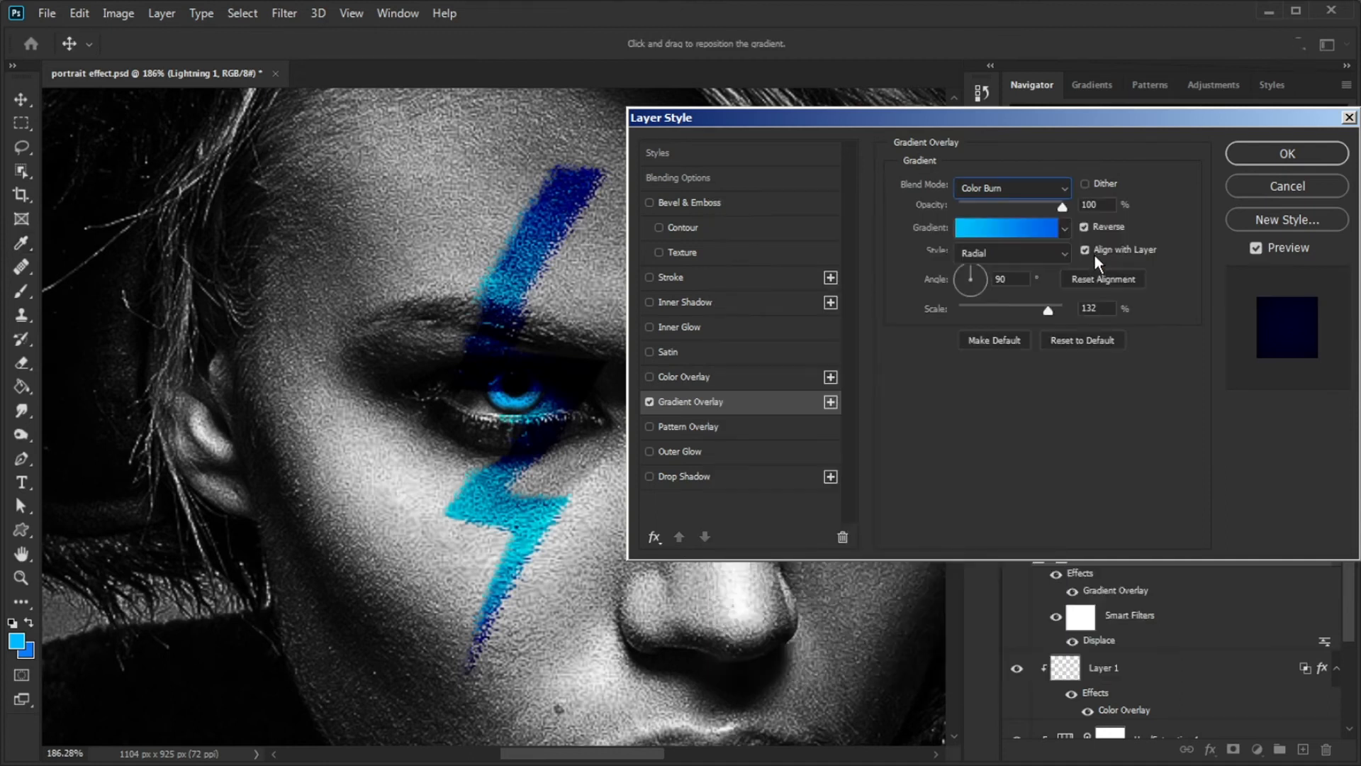
{"action": "triple_click", "coordinate": [1010, 278]}
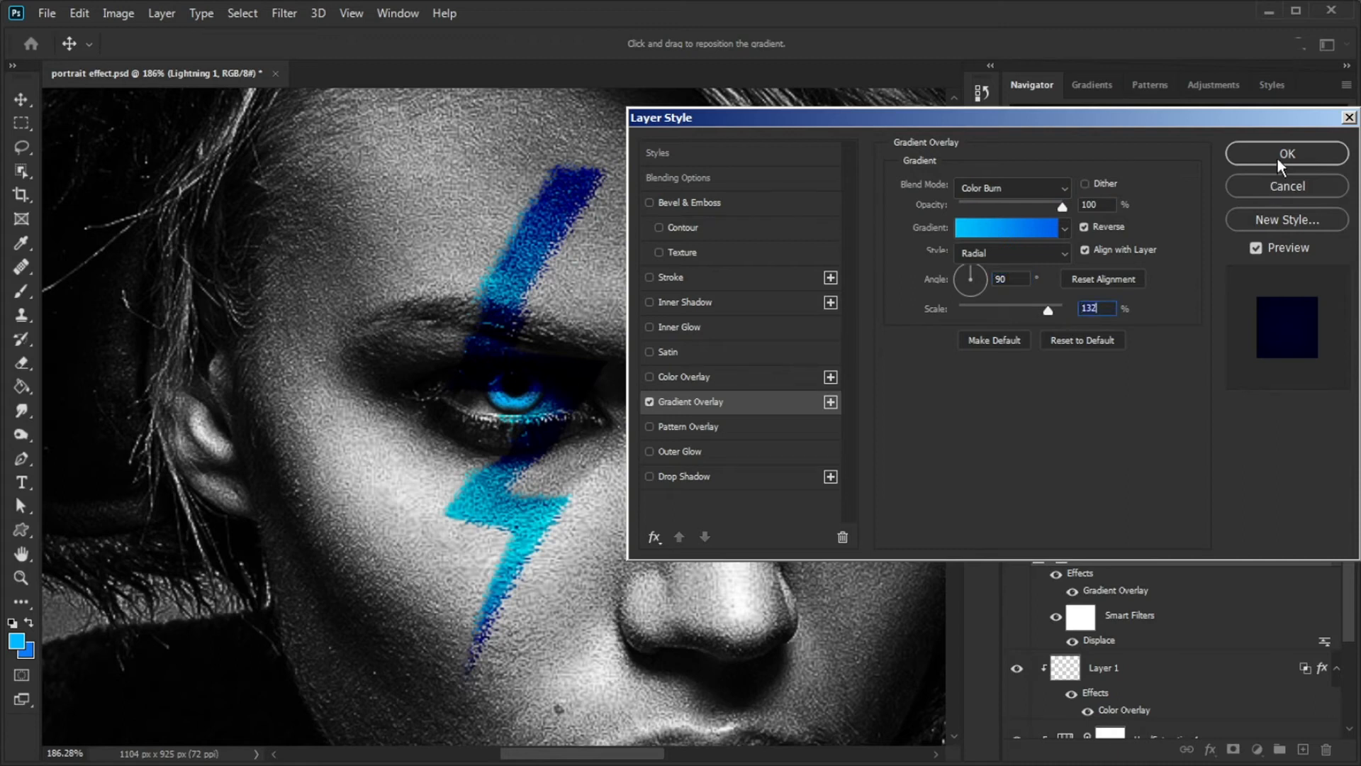
{"action": "left_click", "coordinate": [1287, 154]}
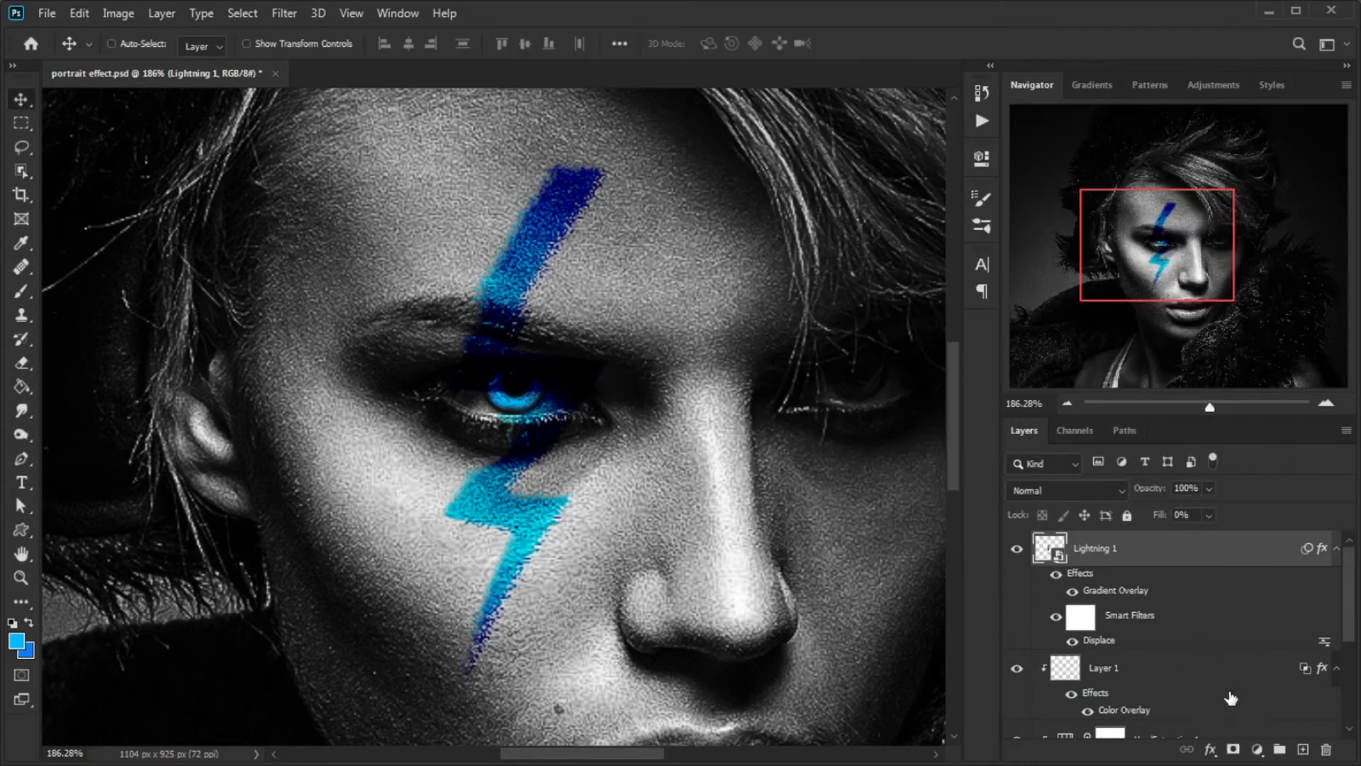
- Add a layer mask to Lightning 1 and pick the Brush to paint over the iris
{"action": "left_click", "coordinate": [1257, 748]}
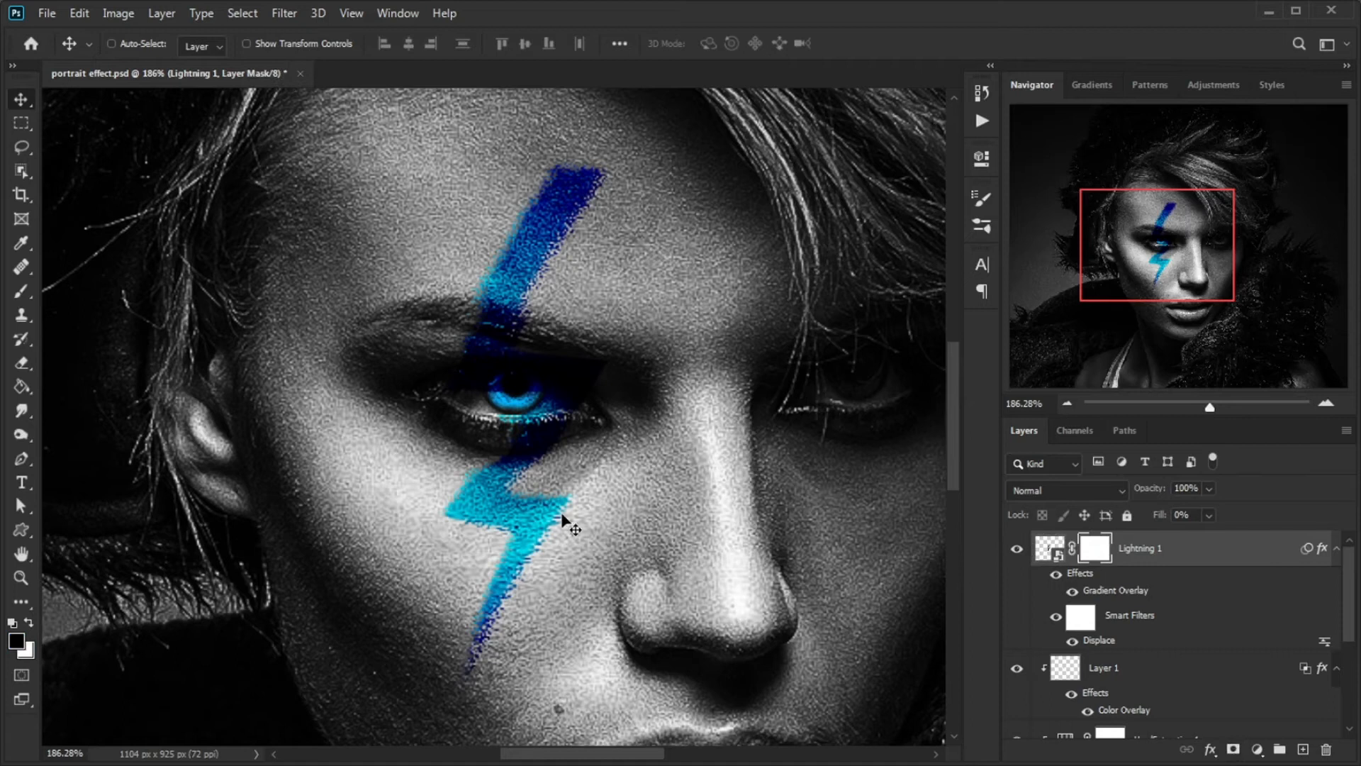
{"action": "mouse_move", "coordinate": [45, 559]}
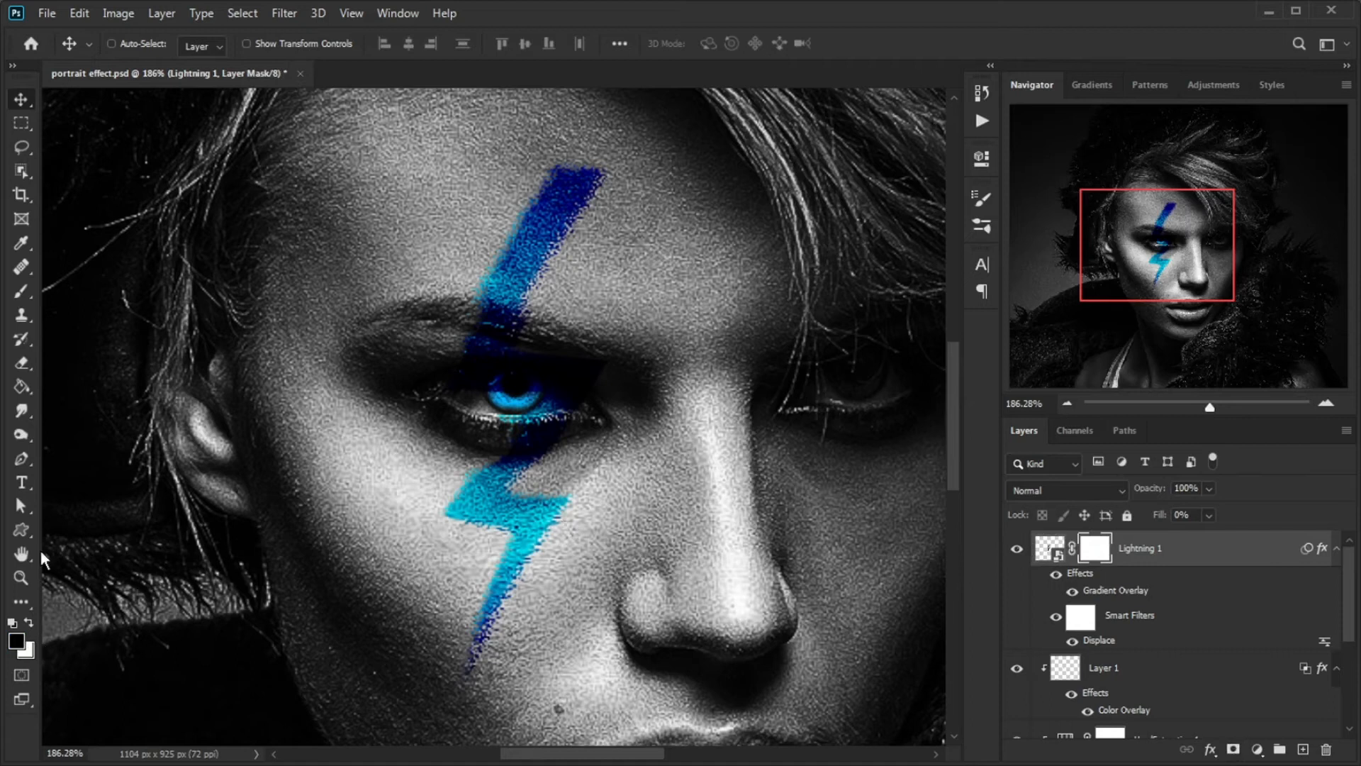
{"action": "left_click", "coordinate": [21, 290]}
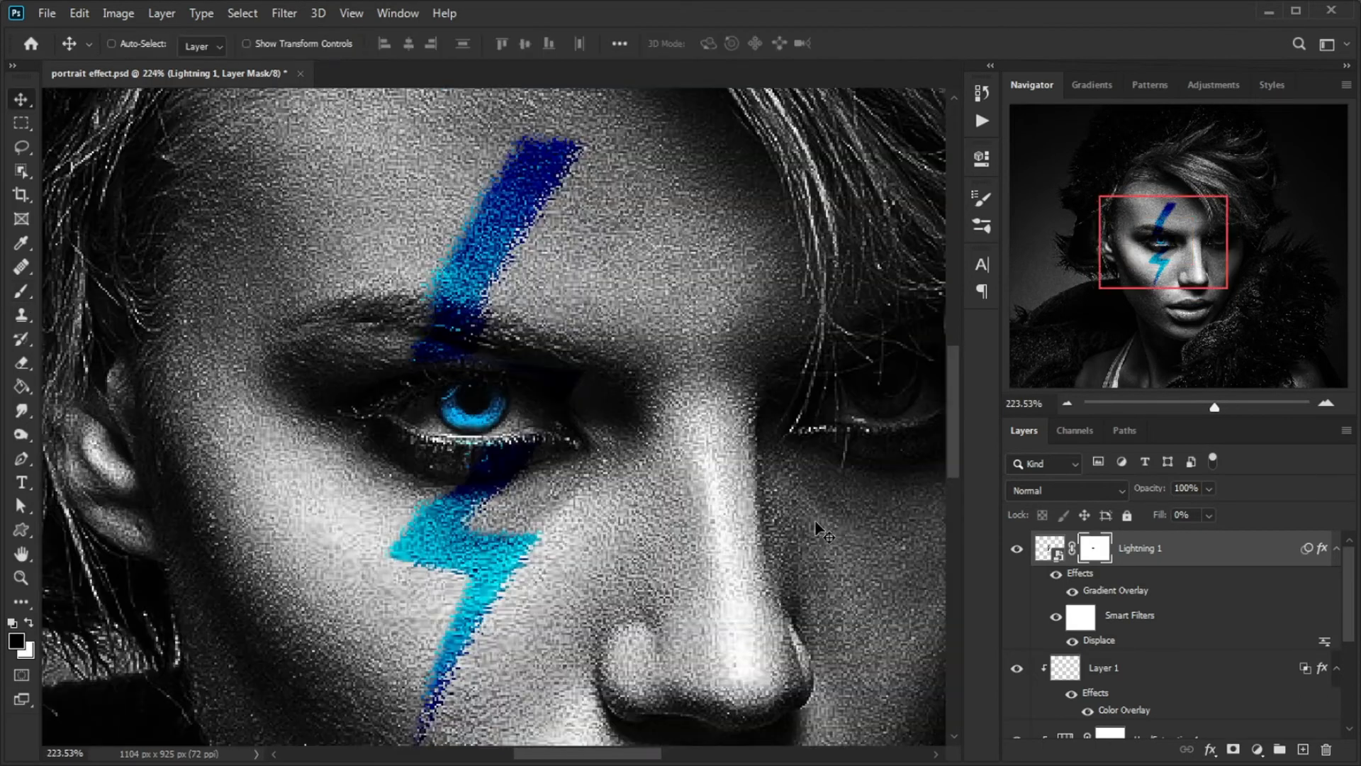
- Add a #0b7bfa Solid Color fill in Screen mode and invert its mask to hide it
{"action": "left_click", "coordinate": [1256, 749]}
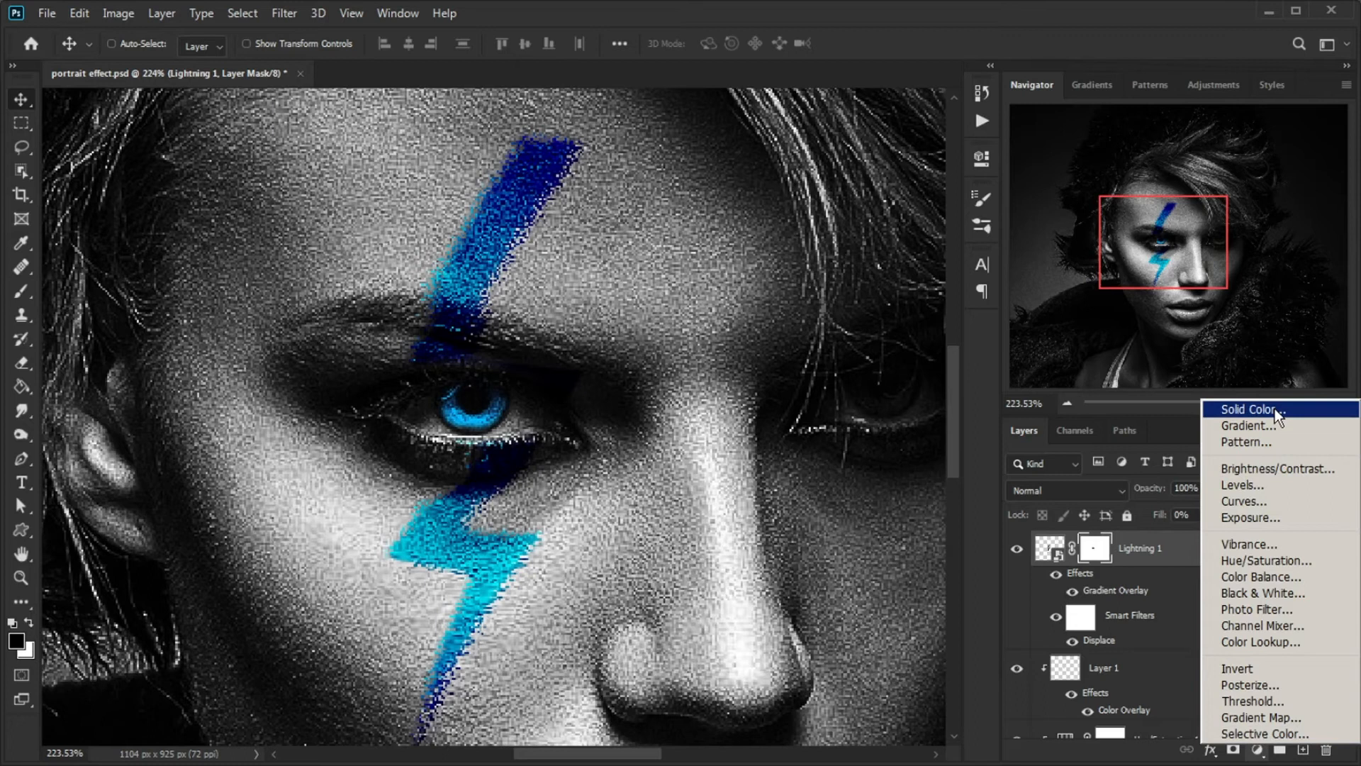
{"action": "left_click", "coordinate": [1248, 409]}
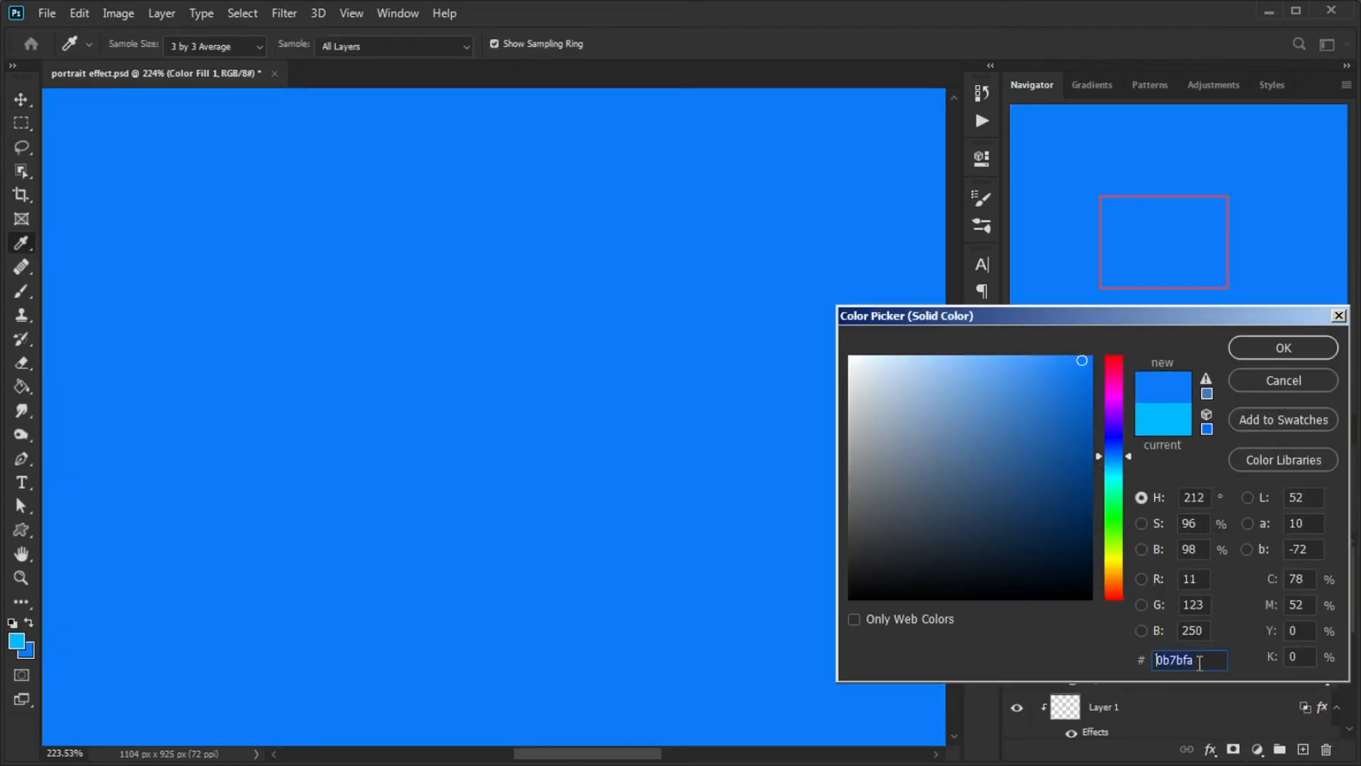
{"action": "left_click", "coordinate": [1283, 348]}
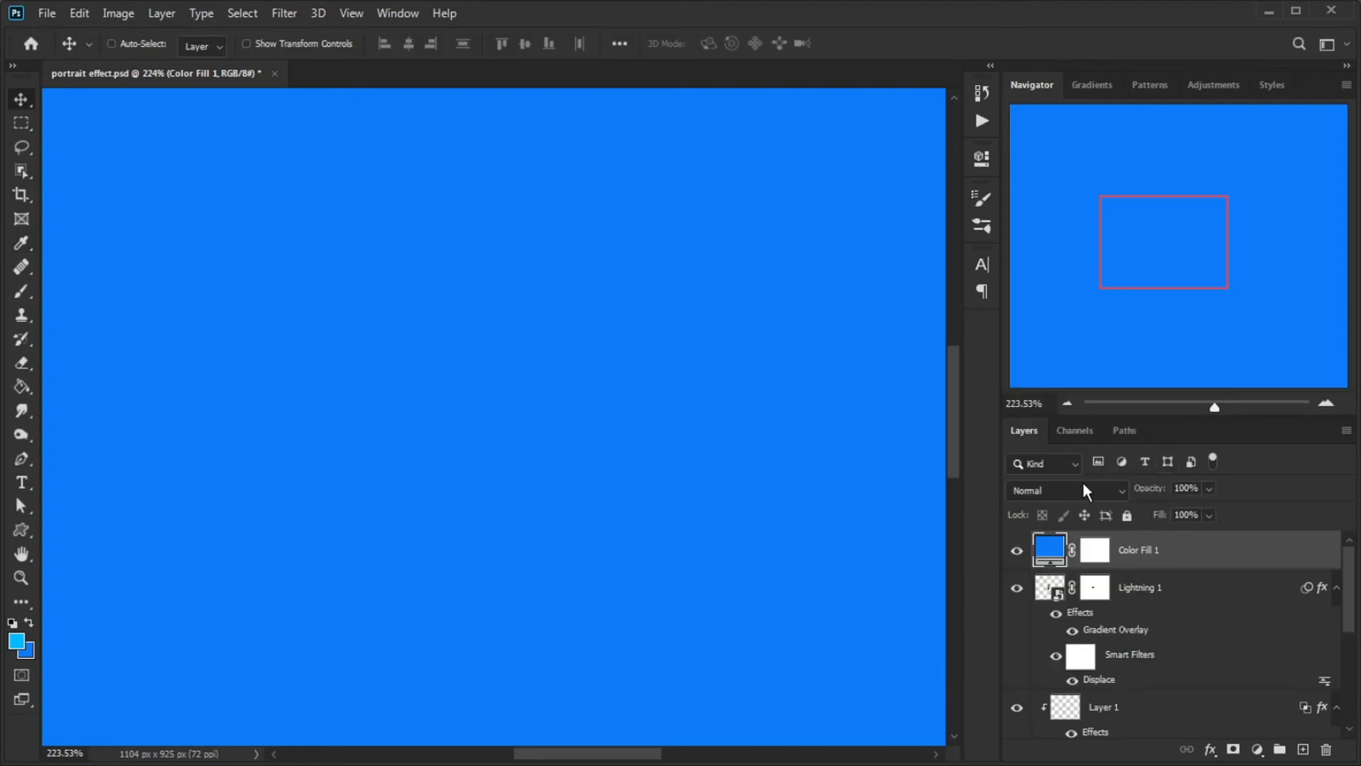
{"action": "left_click", "coordinate": [1063, 490]}
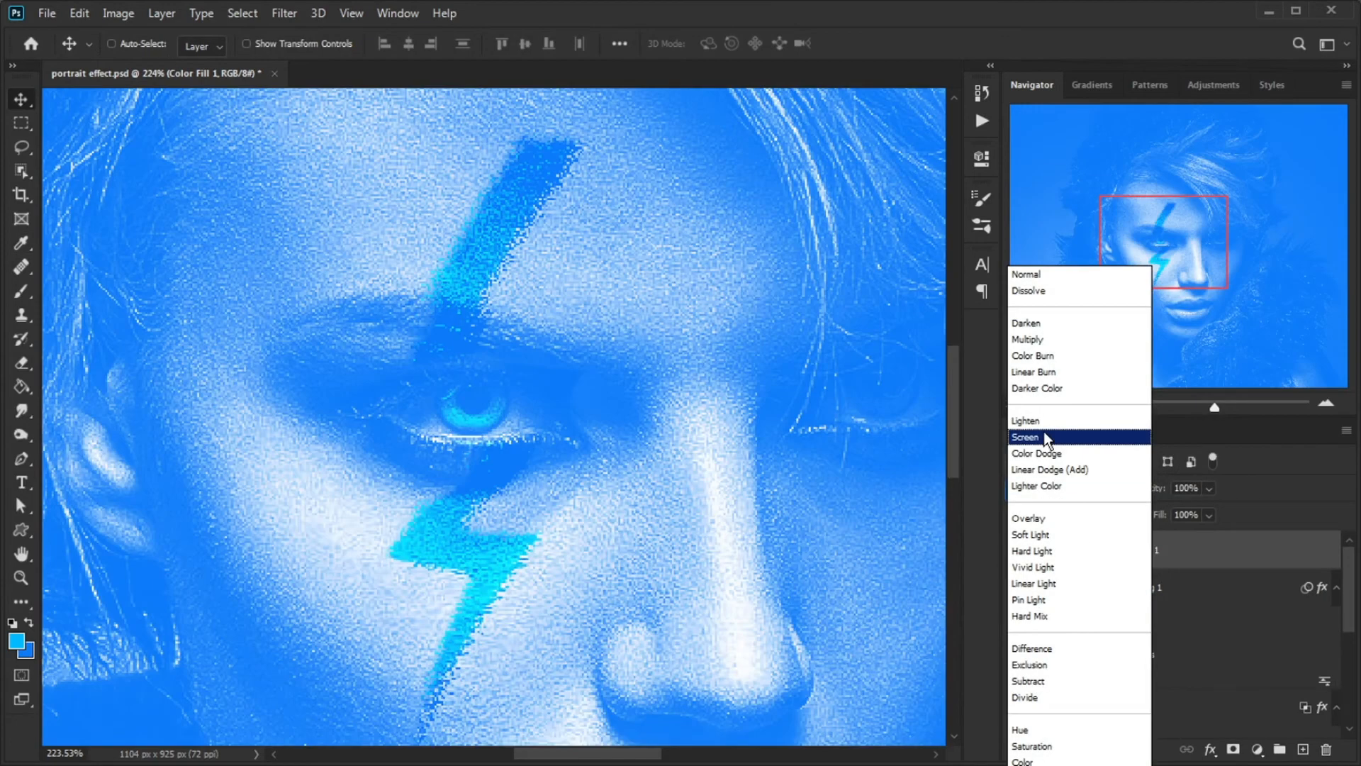
{"action": "left_click", "coordinate": [1025, 437]}
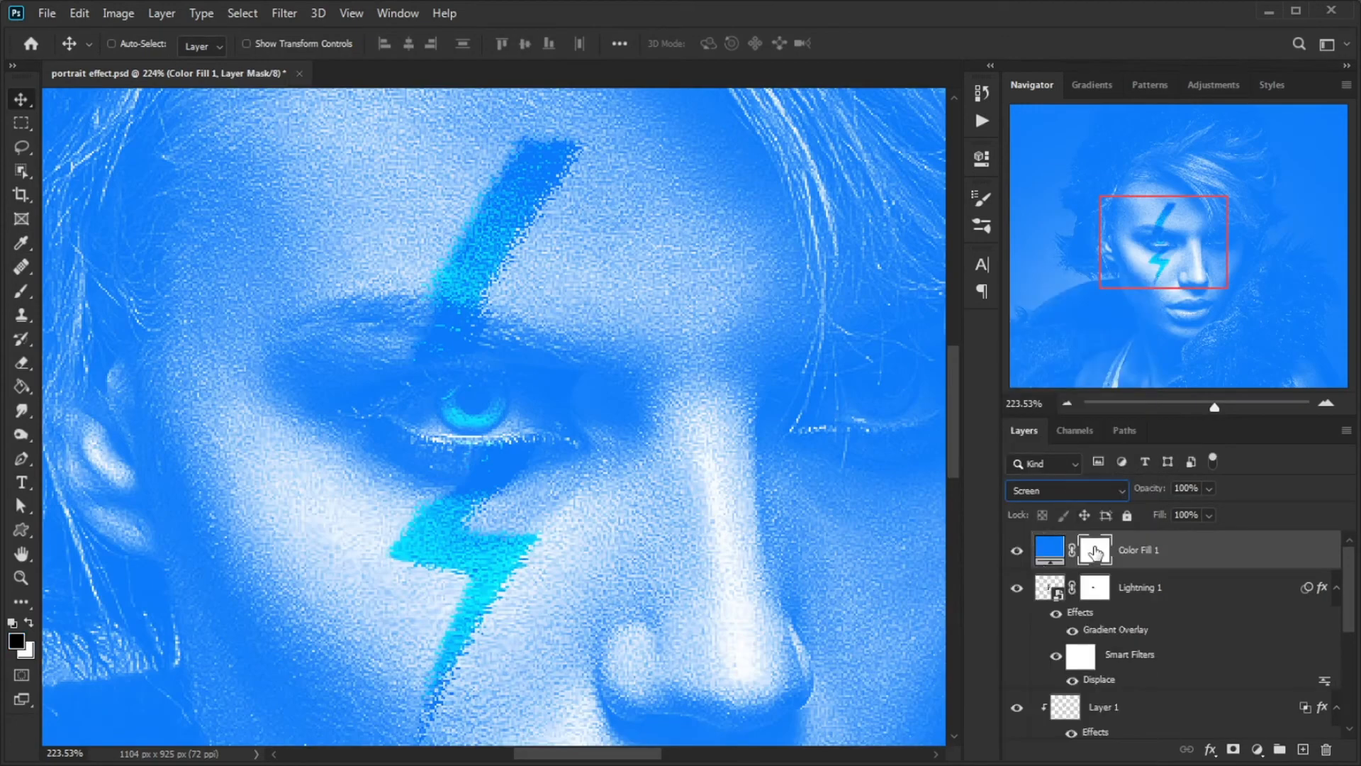
{"action": "key", "text": "ctrl+i"}
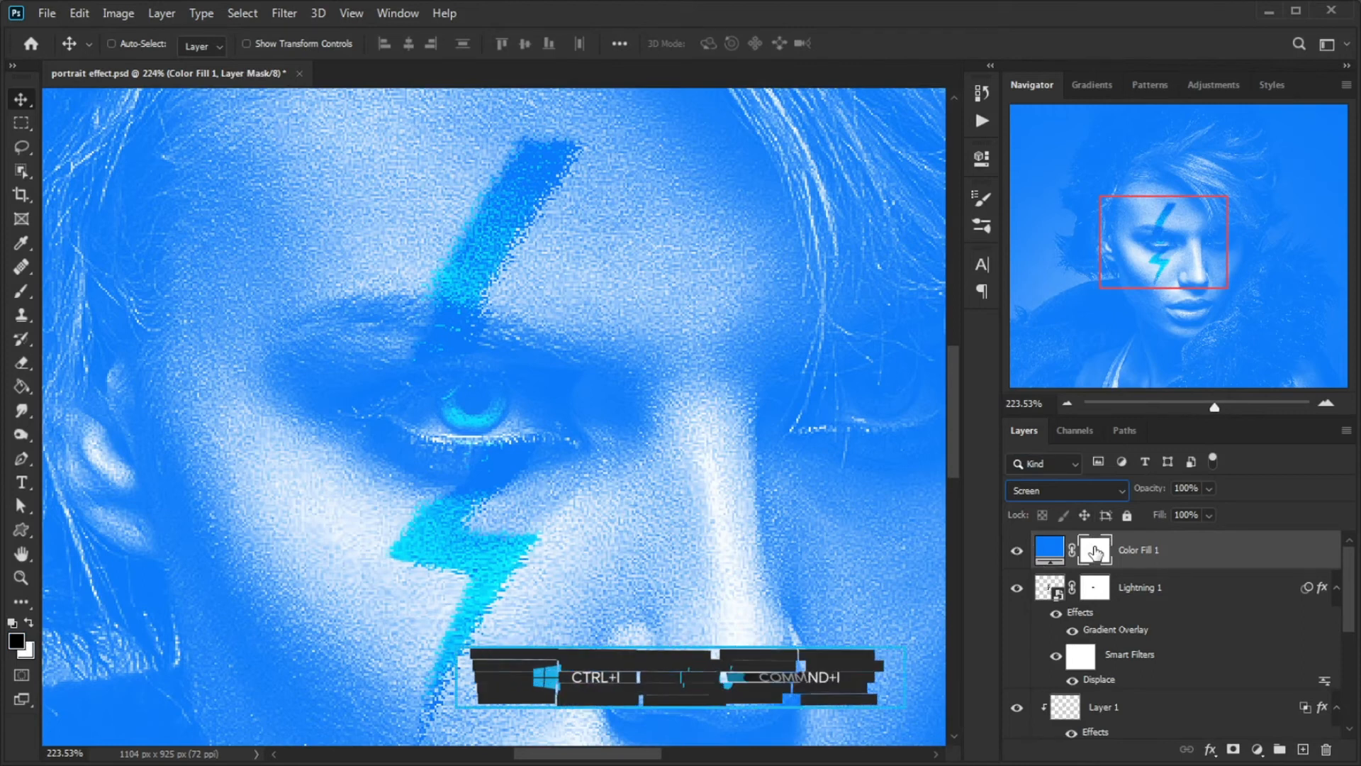
{"action": "key", "text": "ctrl+i"}
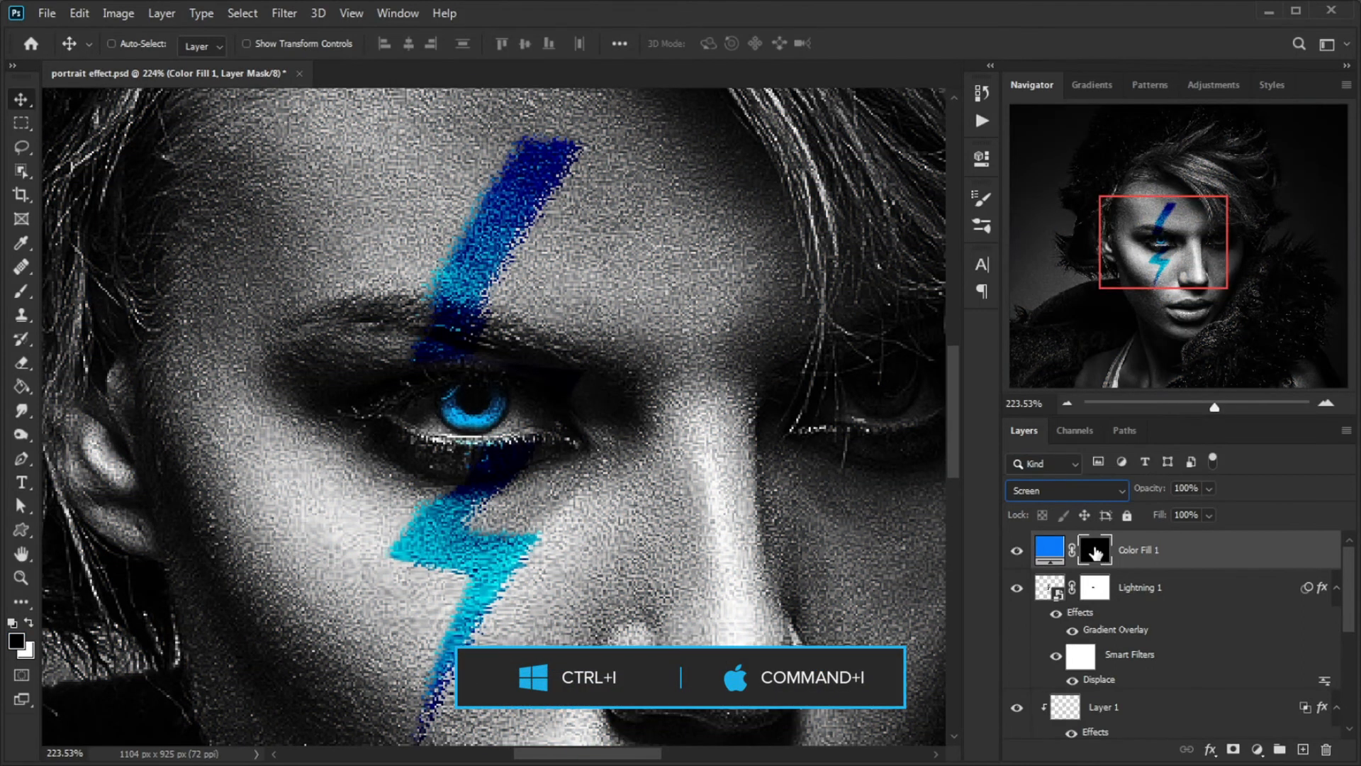
{"action": "key", "text": "ctrl+i"}
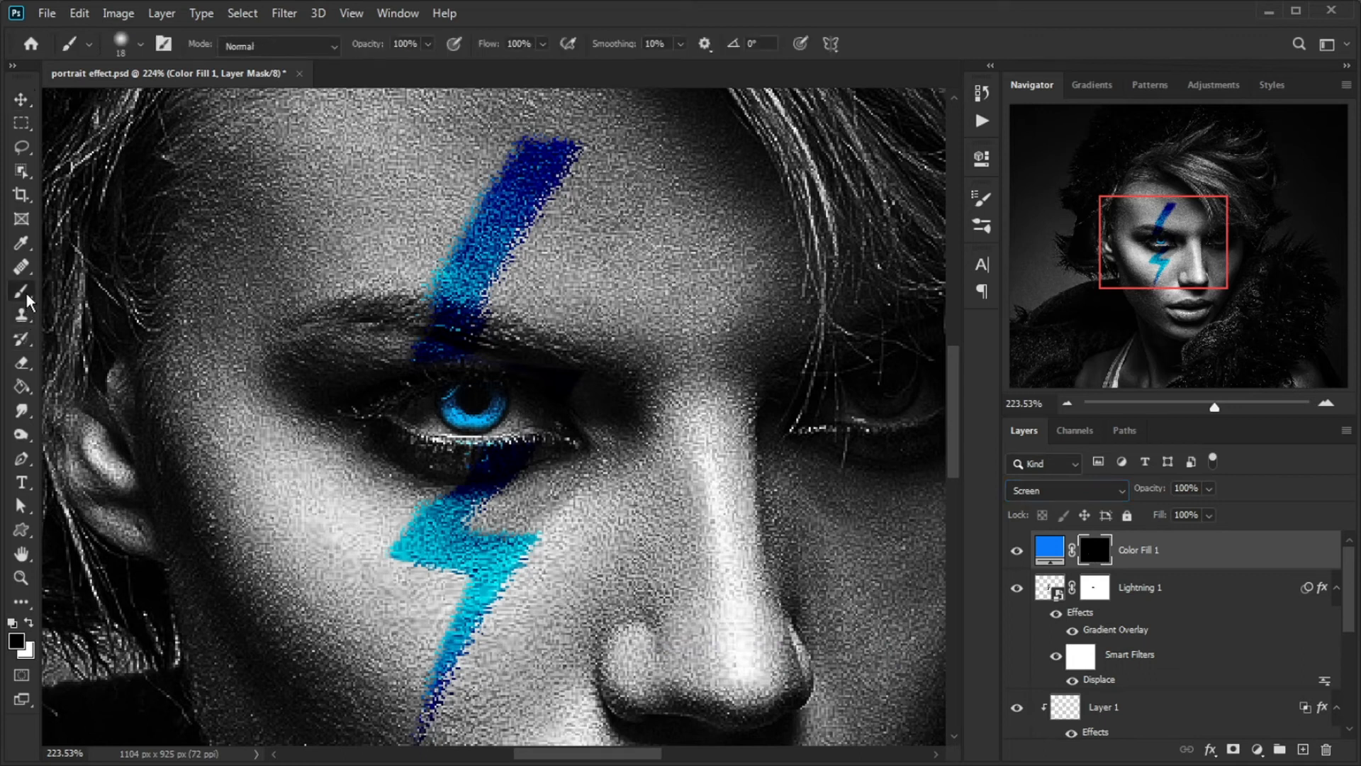